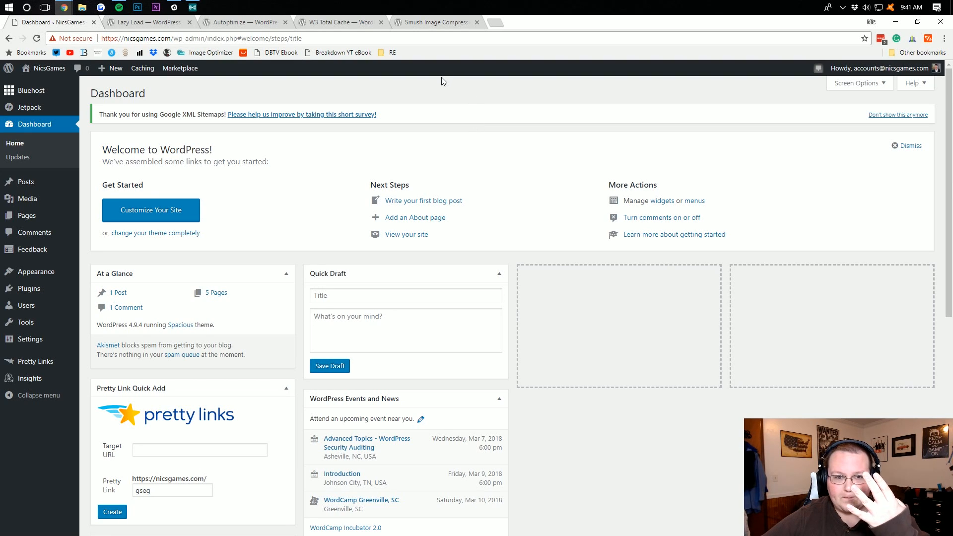
{"action": "mouse_move", "coordinate": [489, 249]}
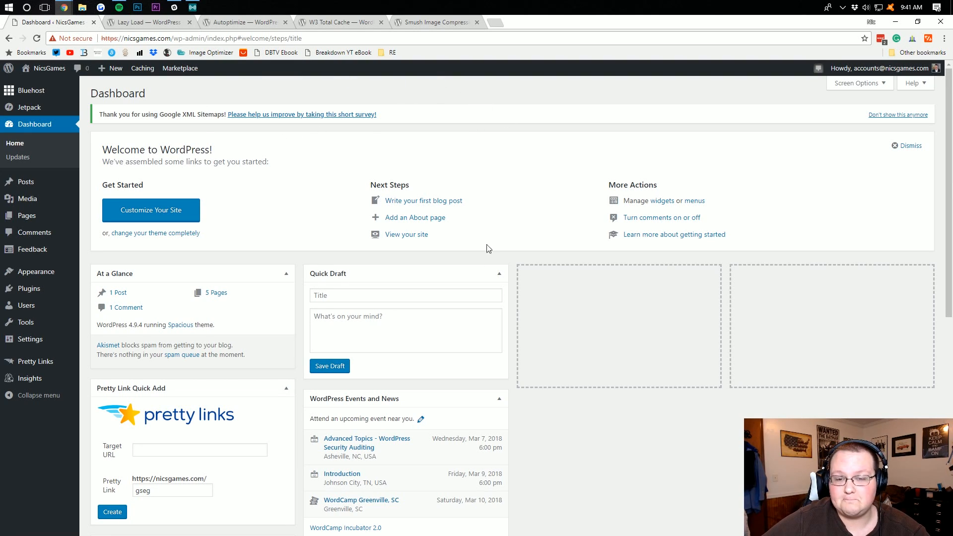
{"action": "mouse_move", "coordinate": [476, 206]}
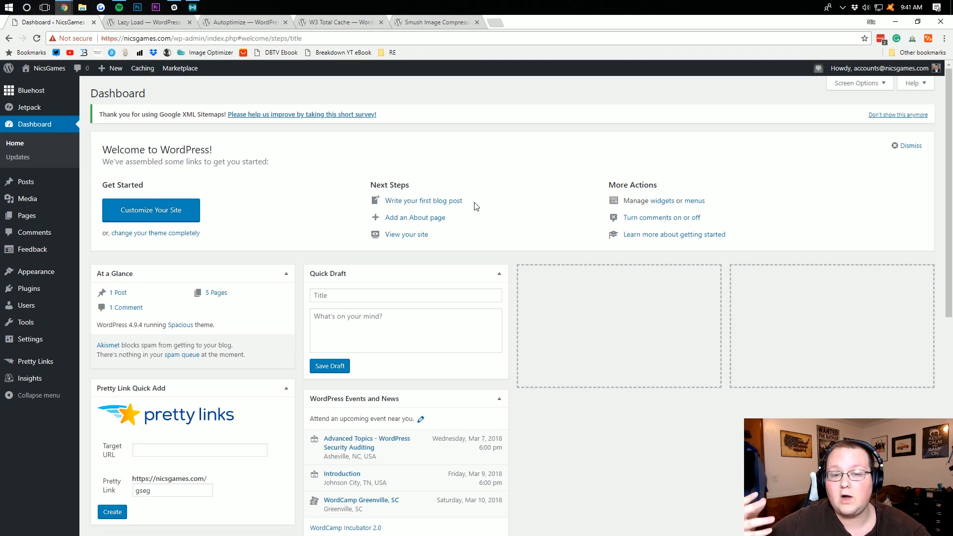
{"action": "mouse_move", "coordinate": [486, 181]}
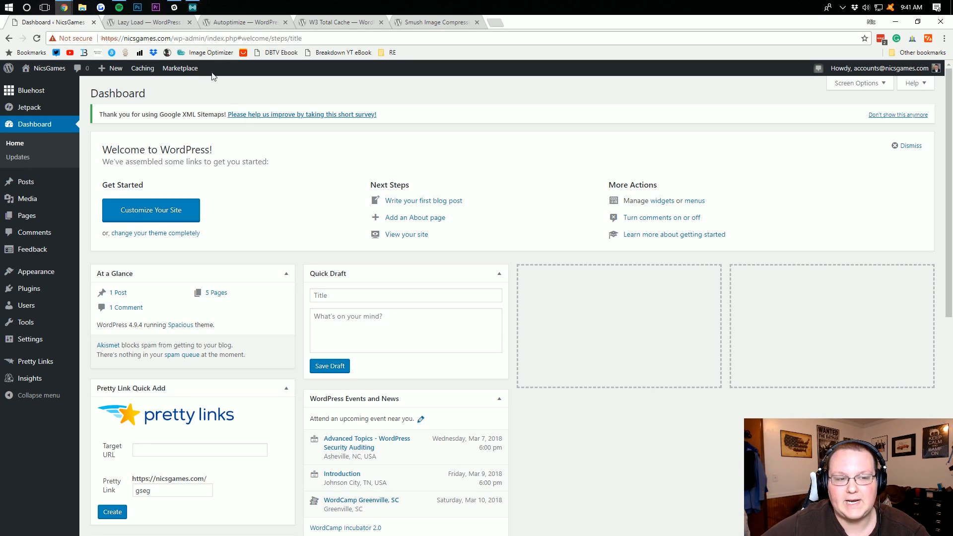
Step: Download the Lazy Load plugin zip (version 0.6.1) from its wordpress.org page
{"action": "left_click", "coordinate": [146, 23]}
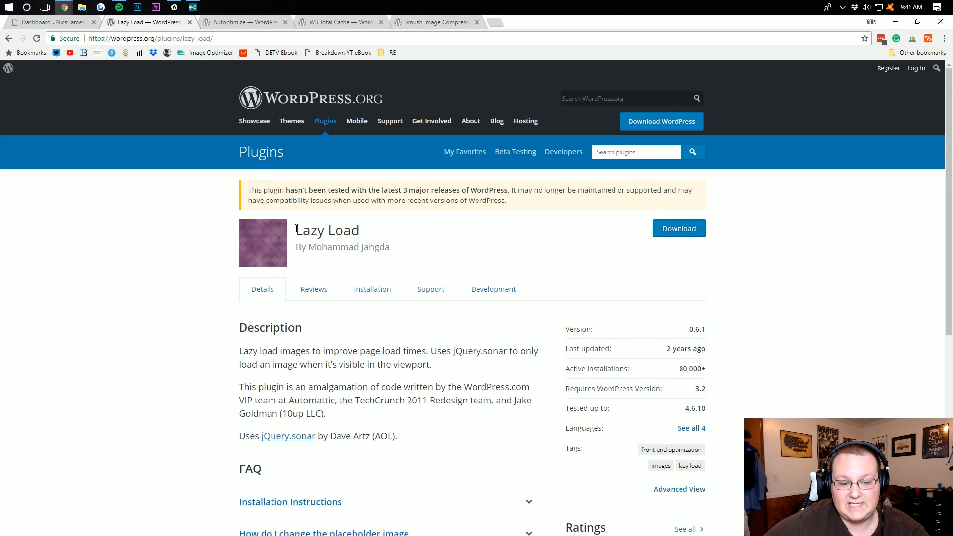
{"action": "scroll", "scroll_direction": "down", "scroll_amount": 3}
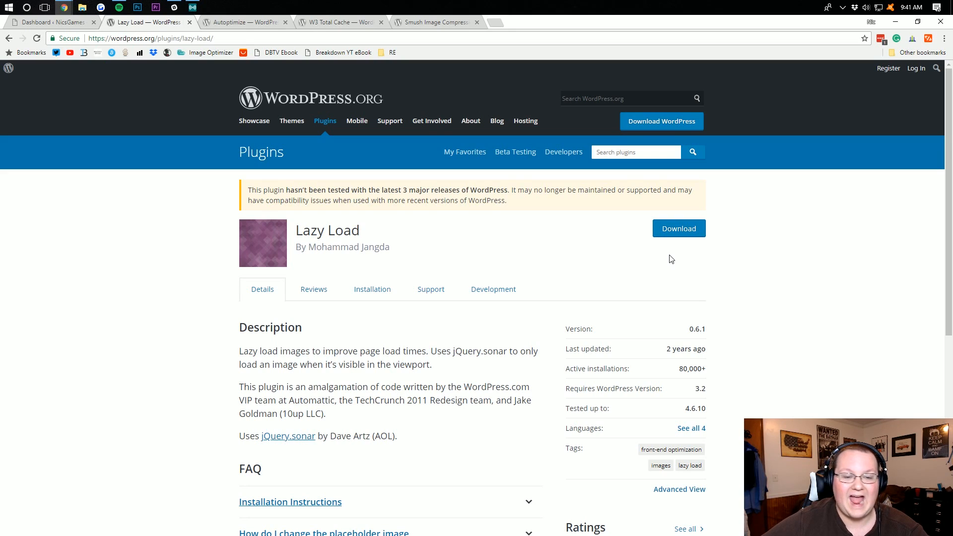
{"action": "mouse_move", "coordinate": [618, 260]}
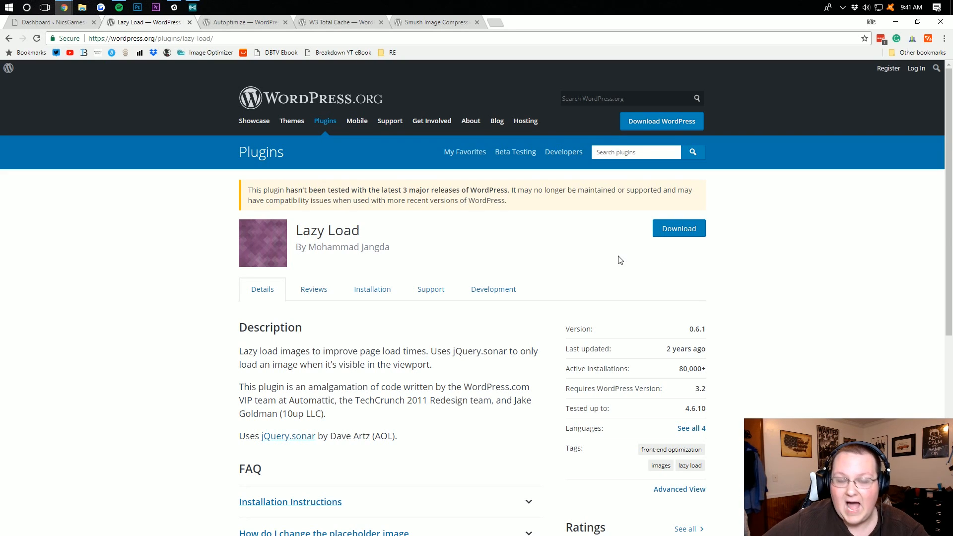
{"action": "mouse_move", "coordinate": [367, 271]}
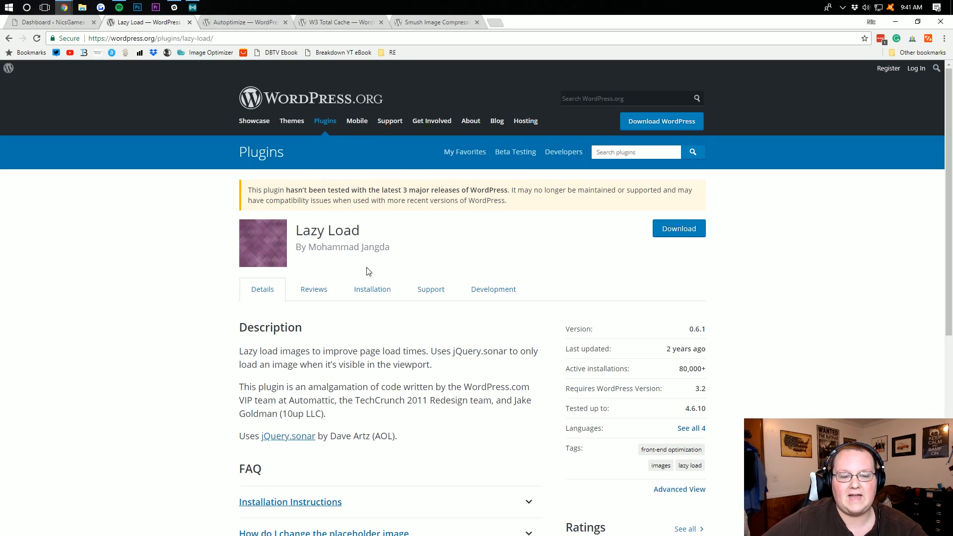
{"action": "left_click", "coordinate": [678, 229]}
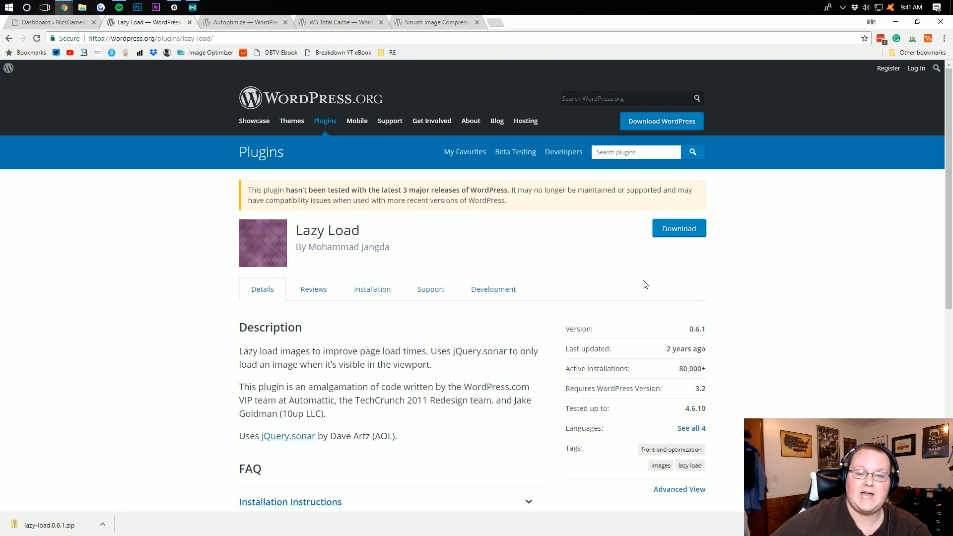
{"action": "mouse_move", "coordinate": [617, 243]}
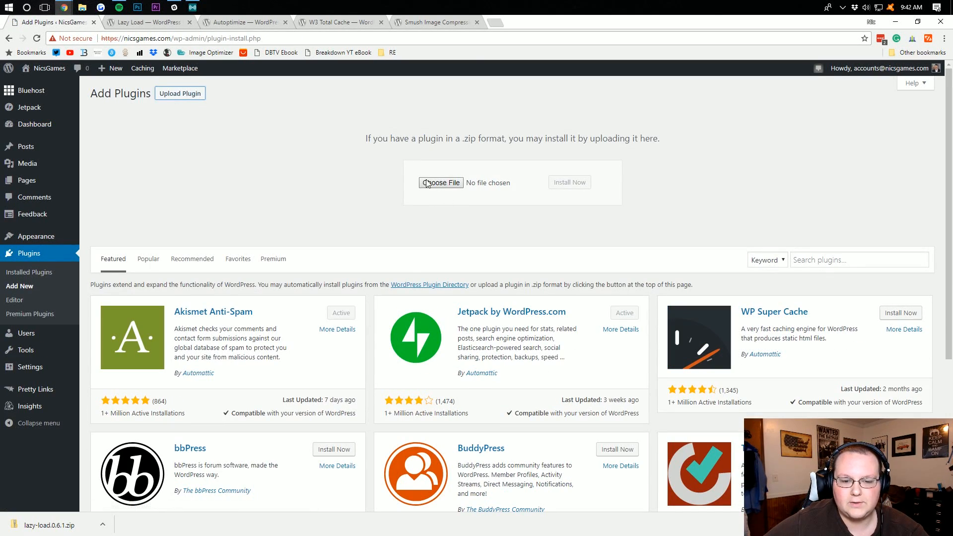
Step: Upload lazy-load.0.6.1.zip, install it and activate the Lazy Load plugin
{"action": "left_click", "coordinate": [440, 183]}
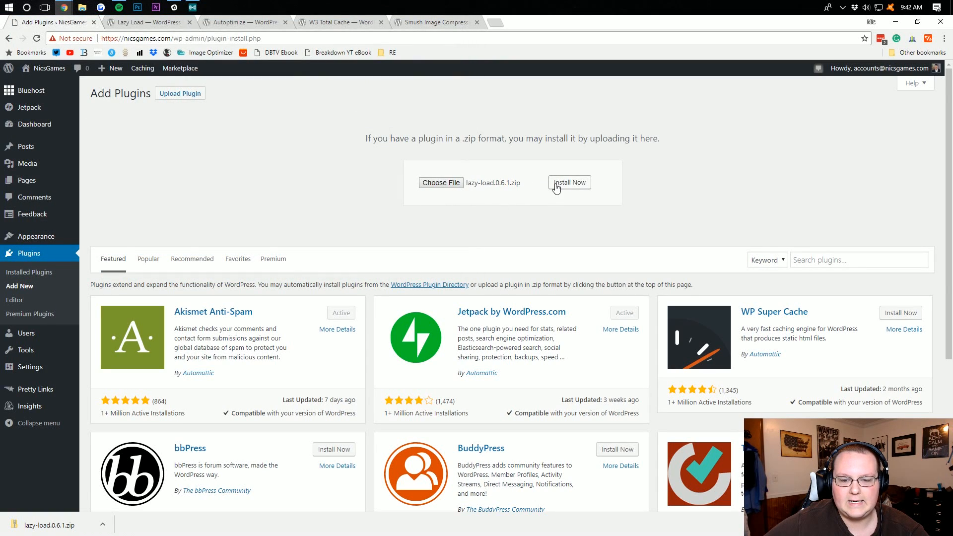
{"action": "left_click", "coordinate": [569, 183]}
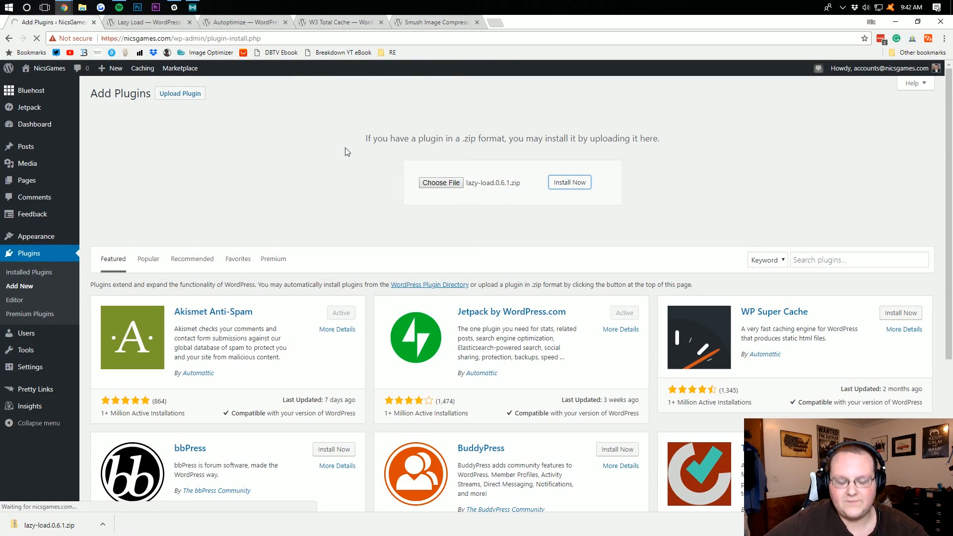
{"action": "left_click", "coordinate": [569, 183]}
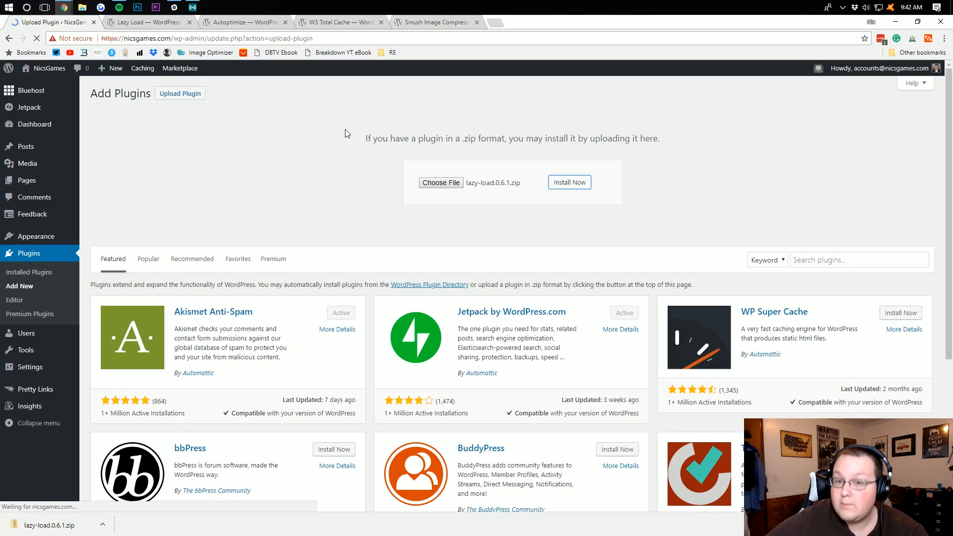
{"action": "left_click", "coordinate": [569, 183]}
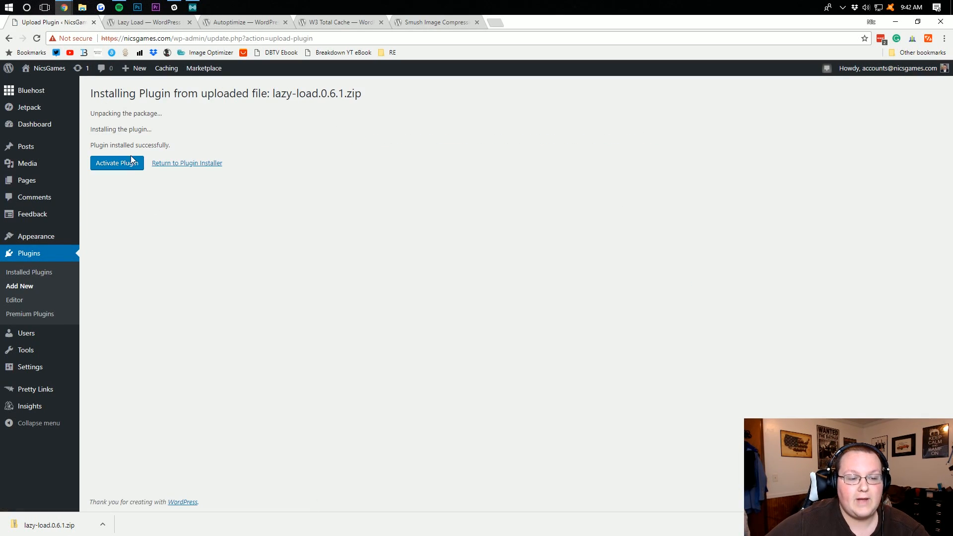
{"action": "left_click", "coordinate": [117, 163]}
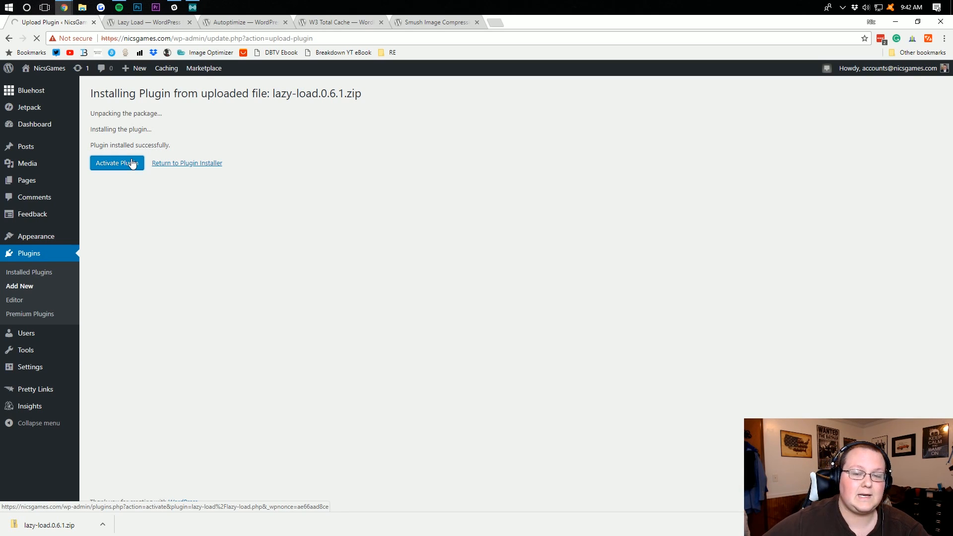
{"action": "left_click", "coordinate": [117, 163]}
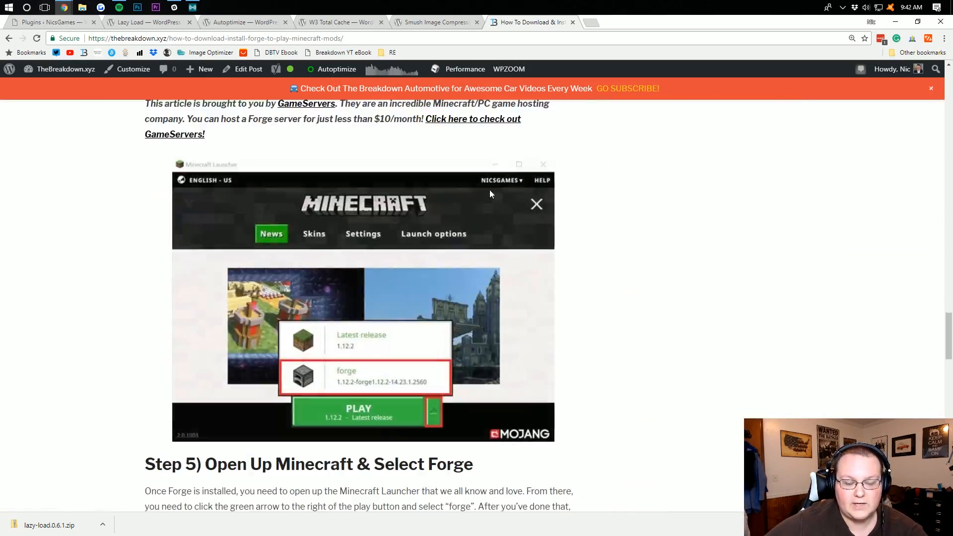
Step: From the Forge mods article, follow the related World Edit single-player tutorial and read through it
{"action": "scroll", "scroll_direction": "down", "scroll_amount": 3}
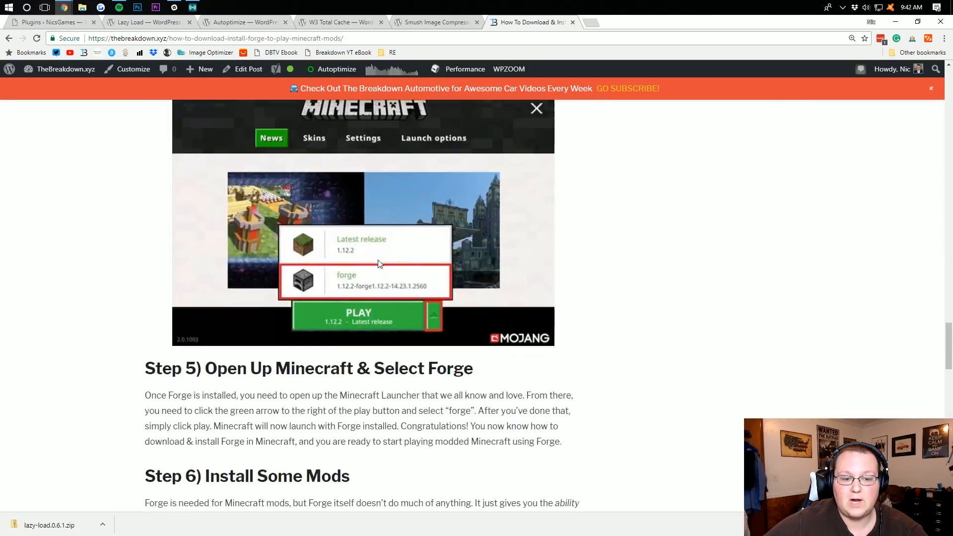
{"action": "scroll", "scroll_direction": "down", "scroll_amount": 3}
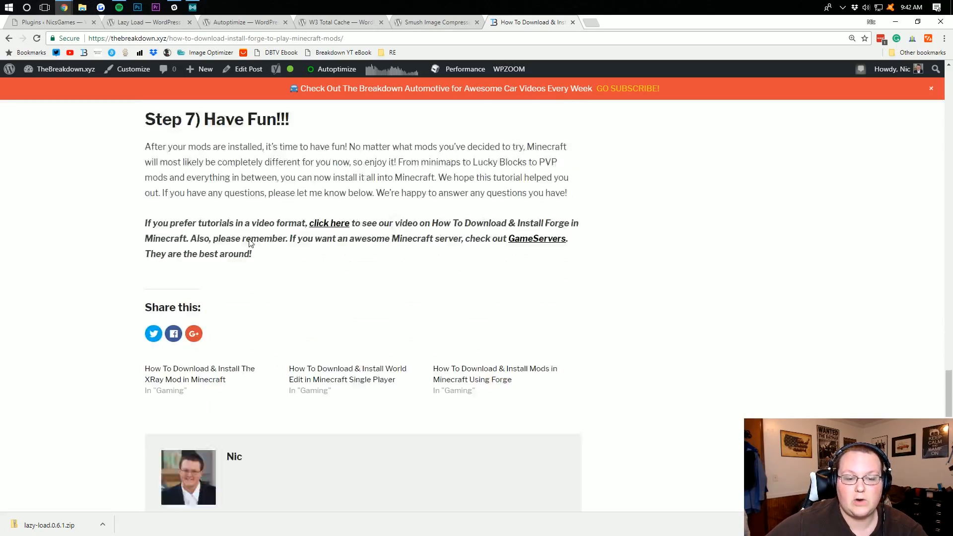
{"action": "scroll", "scroll_direction": "up", "scroll_amount": 3}
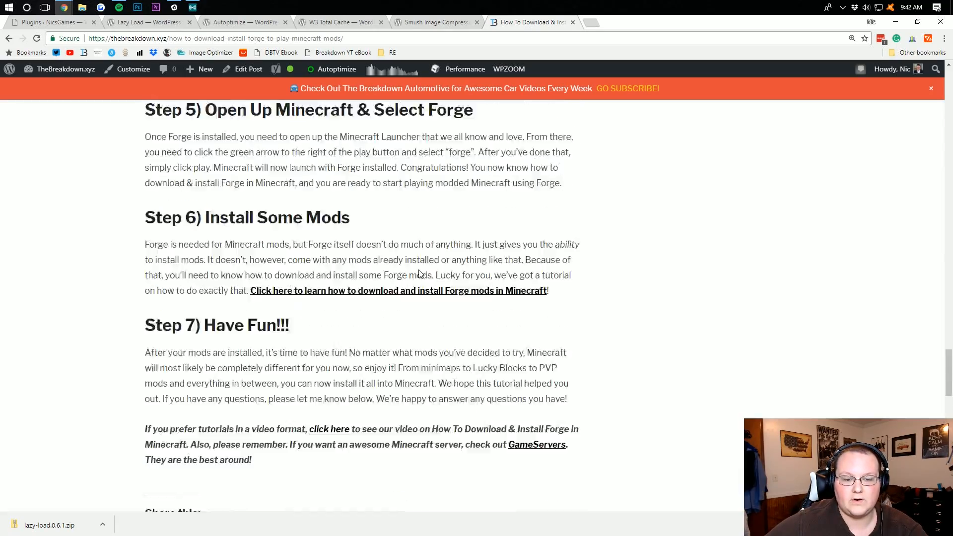
{"action": "scroll", "scroll_direction": "down", "scroll_amount": 3}
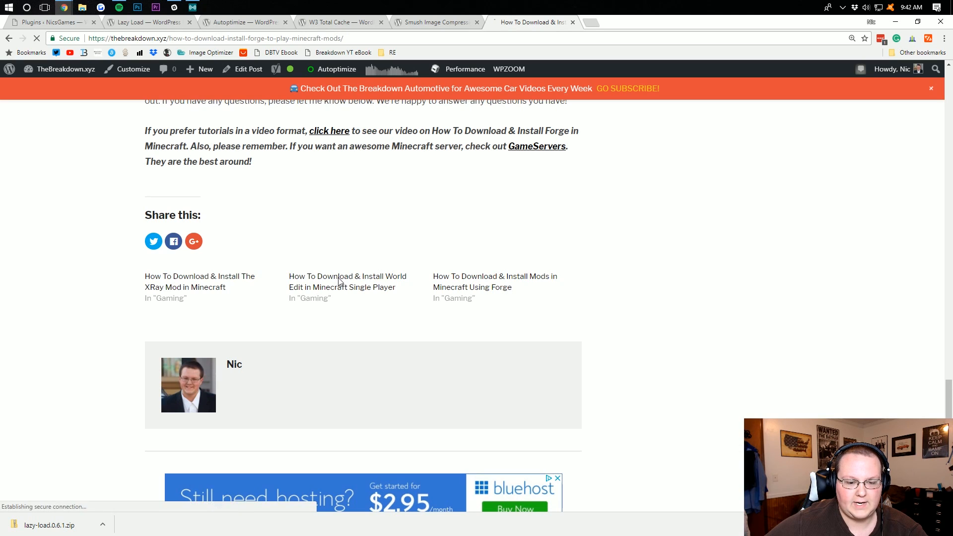
{"action": "left_click", "coordinate": [347, 281]}
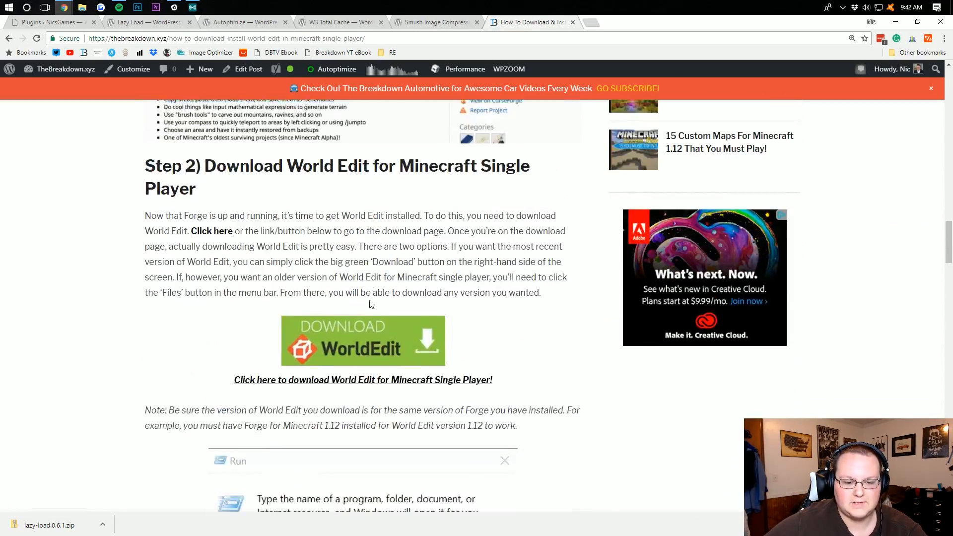
{"action": "scroll", "scroll_direction": "down", "scroll_amount": 3}
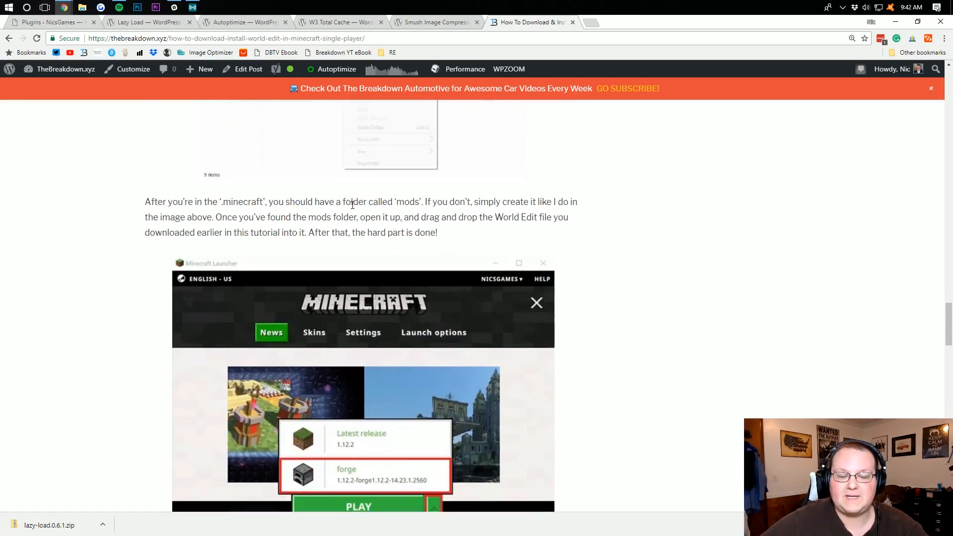
{"action": "scroll", "scroll_direction": "down", "scroll_amount": 3}
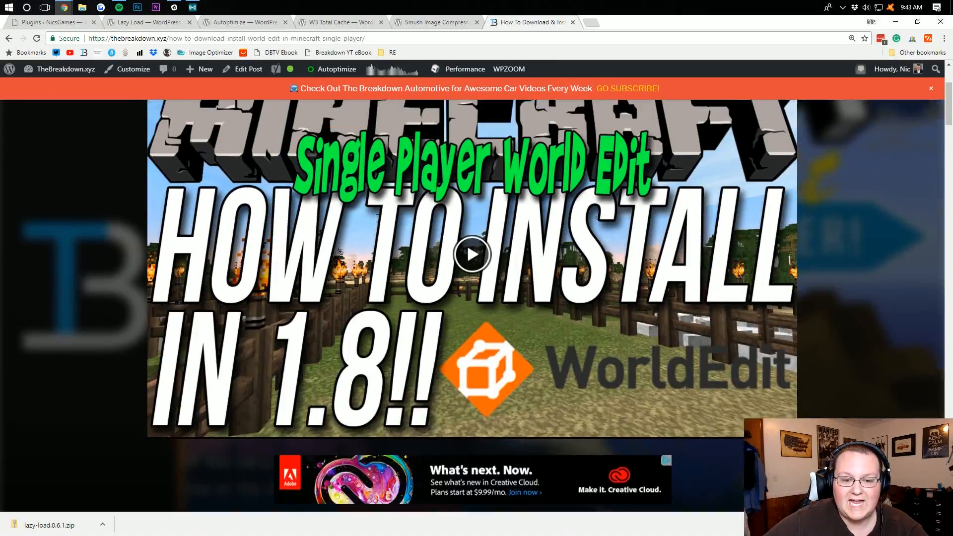
{"action": "scroll", "scroll_direction": "down", "scroll_amount": 3}
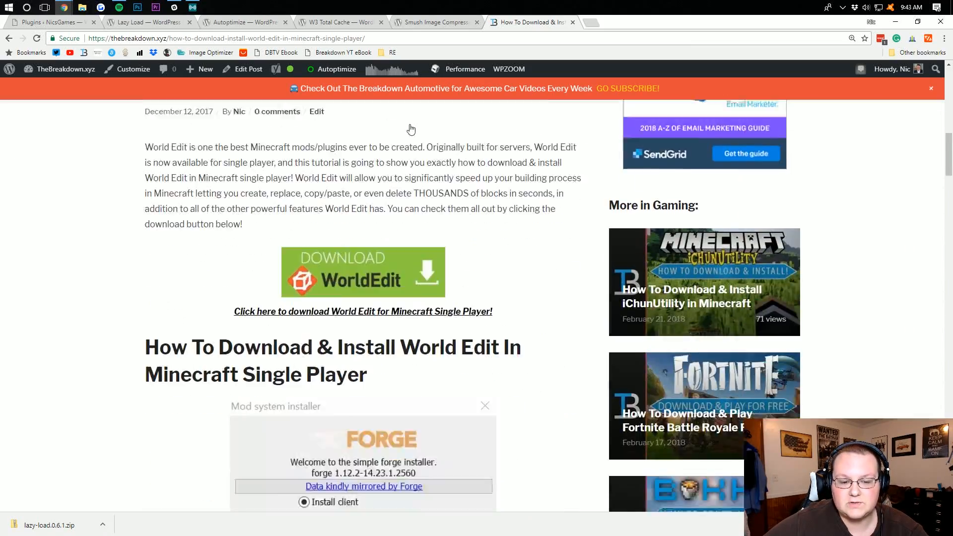
{"action": "scroll", "scroll_direction": "down", "scroll_amount": 3}
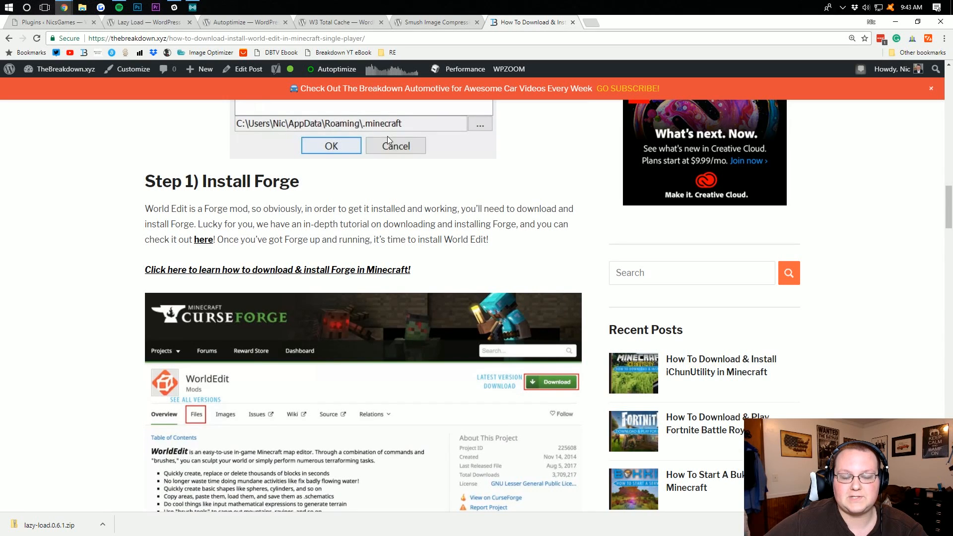
Step: Close the unneeded tabs and review the Autoptimize plugin page on wordpress.org
{"action": "left_click", "coordinate": [149, 21]}
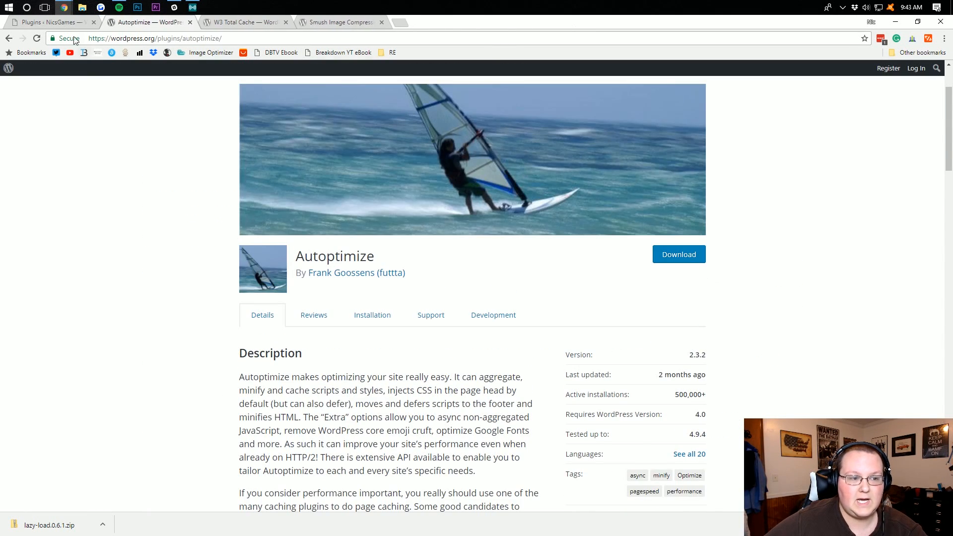
{"action": "left_click", "coordinate": [49, 23]}
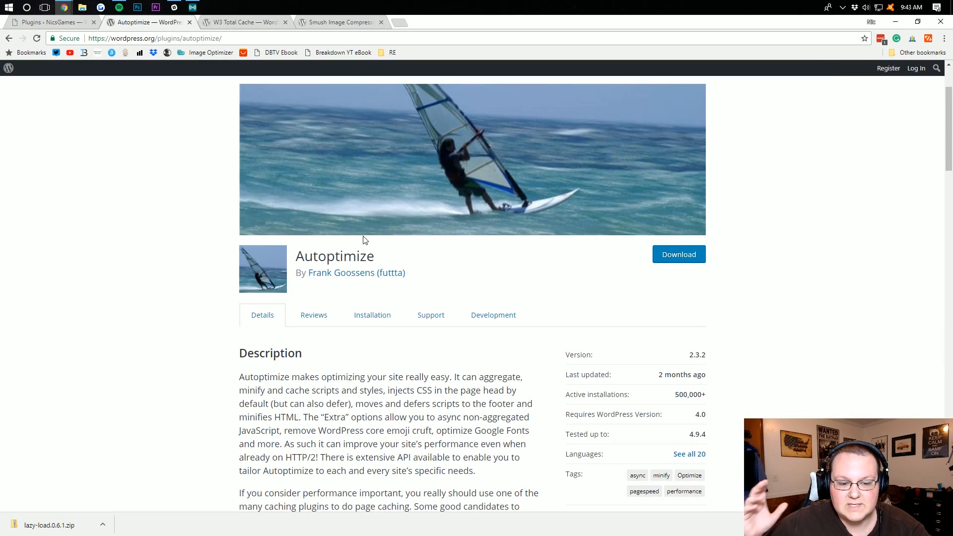
{"action": "scroll", "scroll_direction": "down", "scroll_amount": 3}
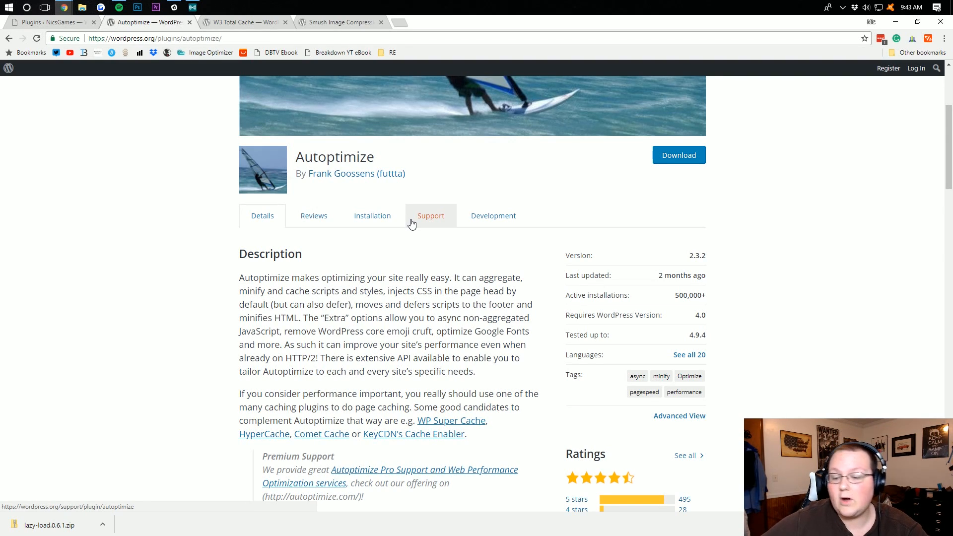
{"action": "mouse_move", "coordinate": [623, 164]}
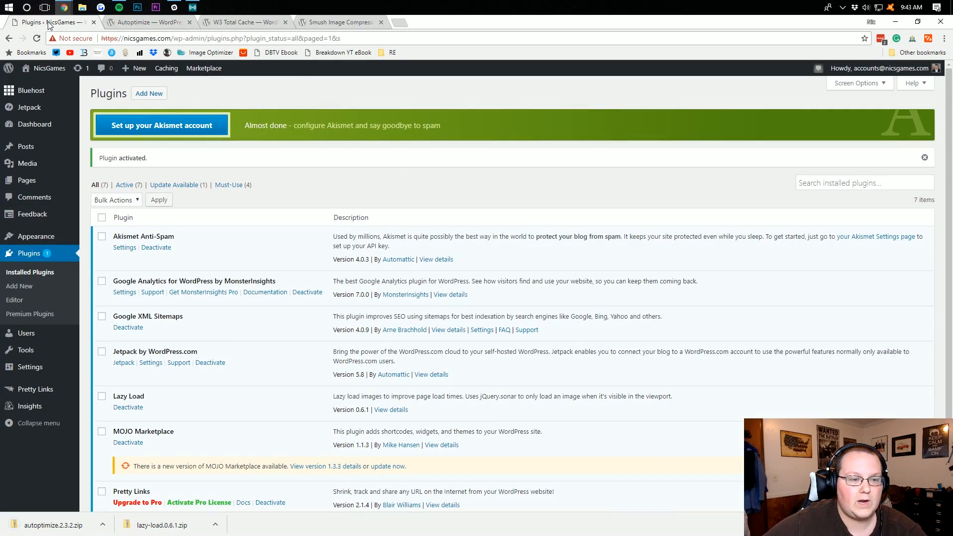
Step: Go to Plugins > Add New > Upload Plugin and choose autoptimize-2.3.2.zip
{"action": "left_click", "coordinate": [148, 93]}
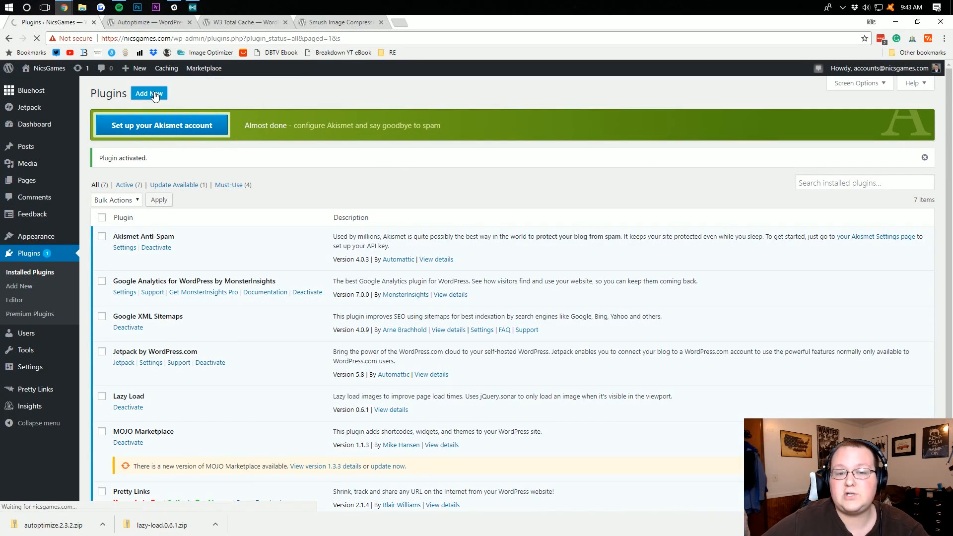
{"action": "left_click", "coordinate": [149, 94]}
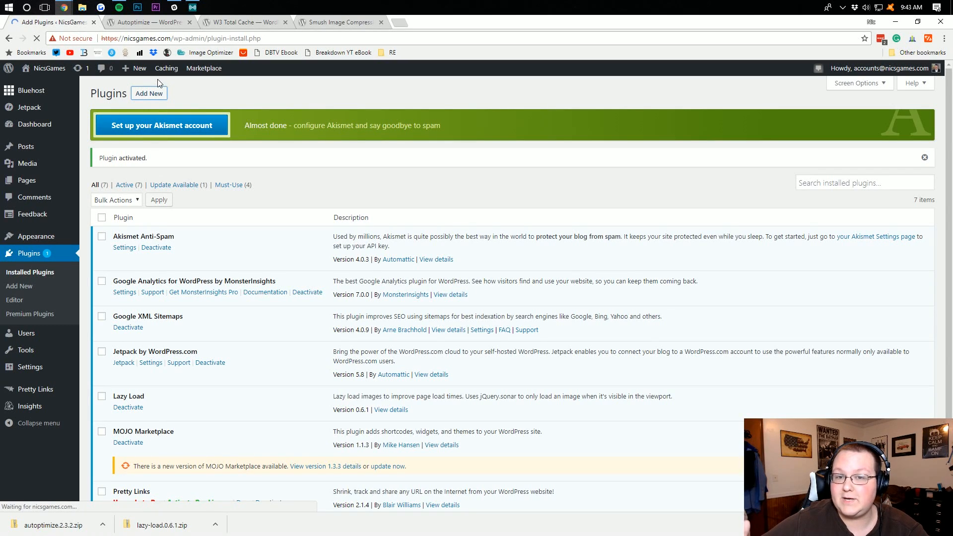
{"action": "left_click", "coordinate": [147, 93]}
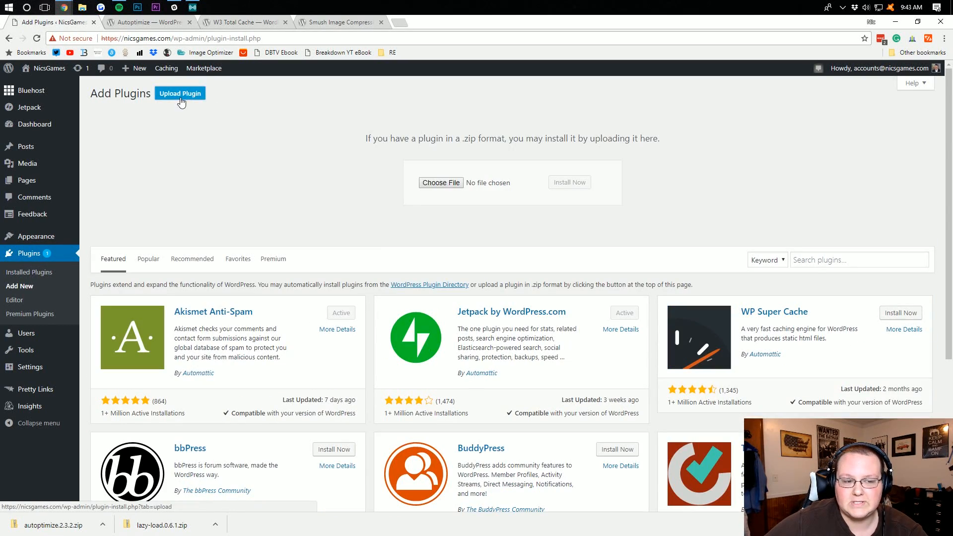
{"action": "double_click", "coordinate": [367, 97]}
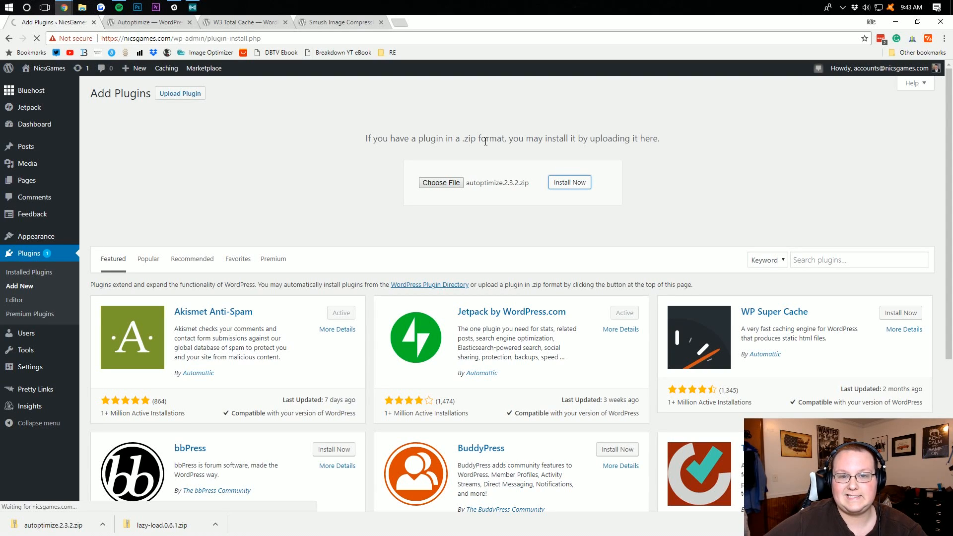
Step: Install the uploaded Autoptimize plugin and activate it on the site
{"action": "left_click", "coordinate": [569, 182]}
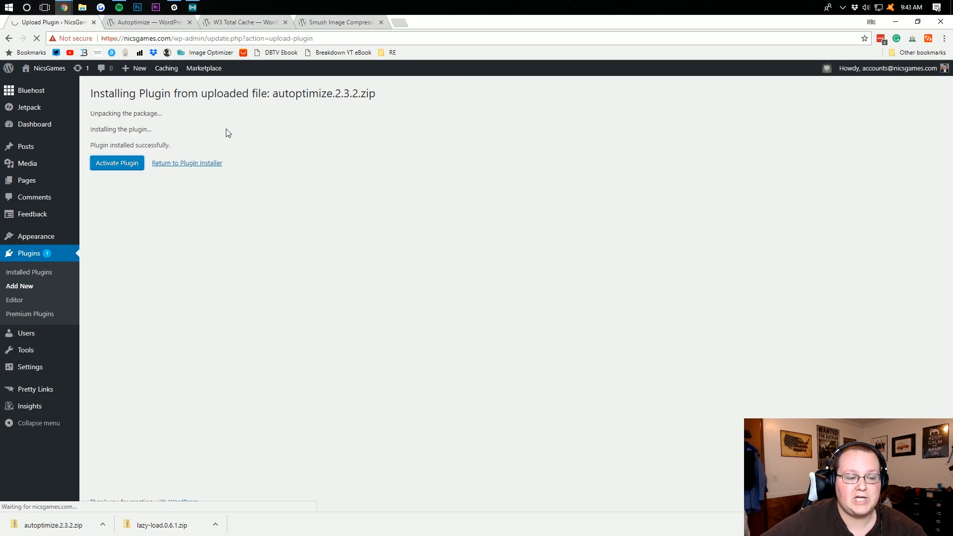
{"action": "left_click", "coordinate": [117, 163]}
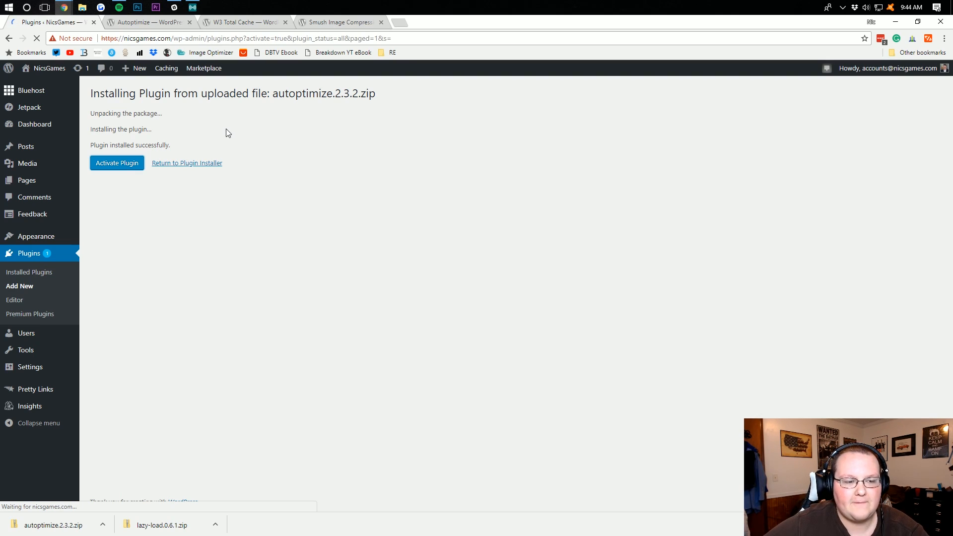
{"action": "left_click", "coordinate": [118, 163]}
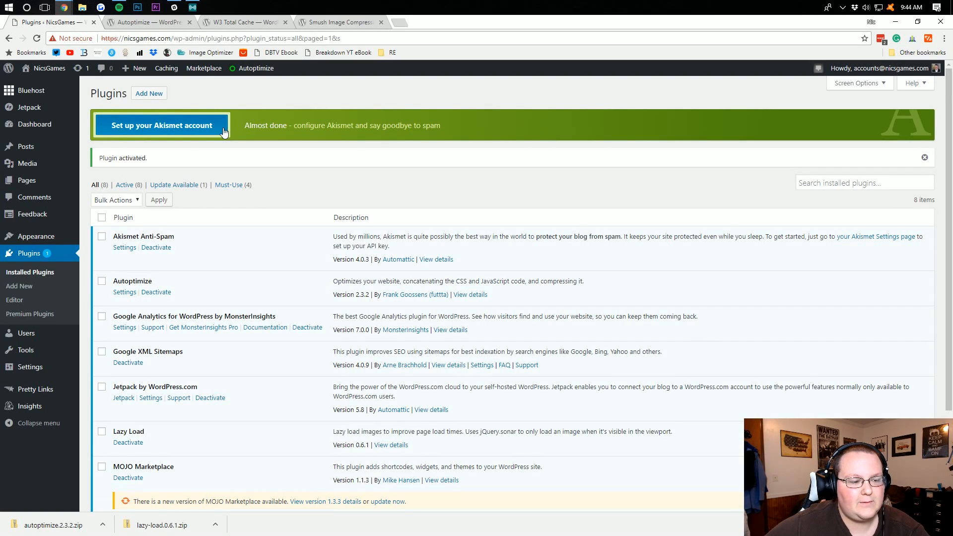
{"action": "mouse_move", "coordinate": [232, 206]}
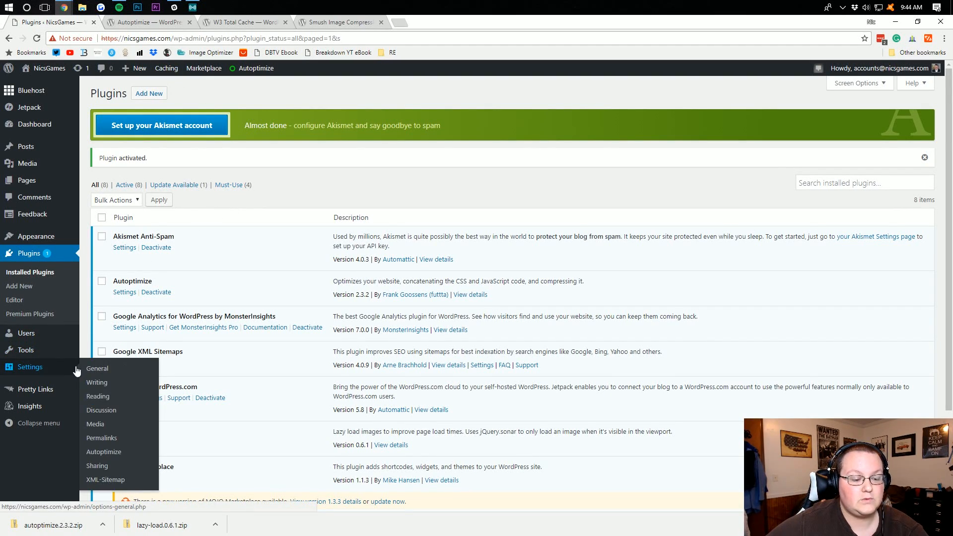
Step: Enable Optimize HTML, JavaScript and CSS Code in Autoptimize, then save changes and empty the cache
{"action": "left_click", "coordinate": [103, 452]}
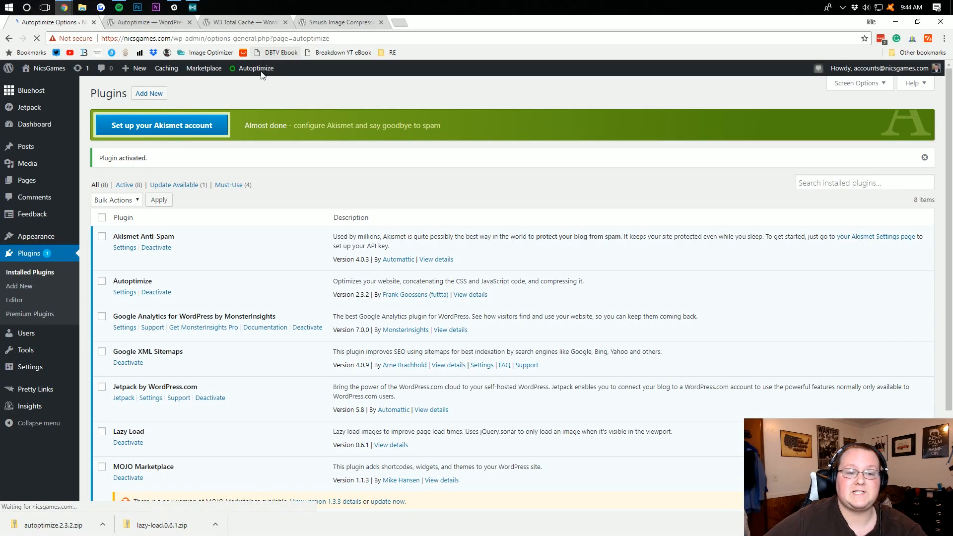
{"action": "left_click", "coordinate": [255, 69]}
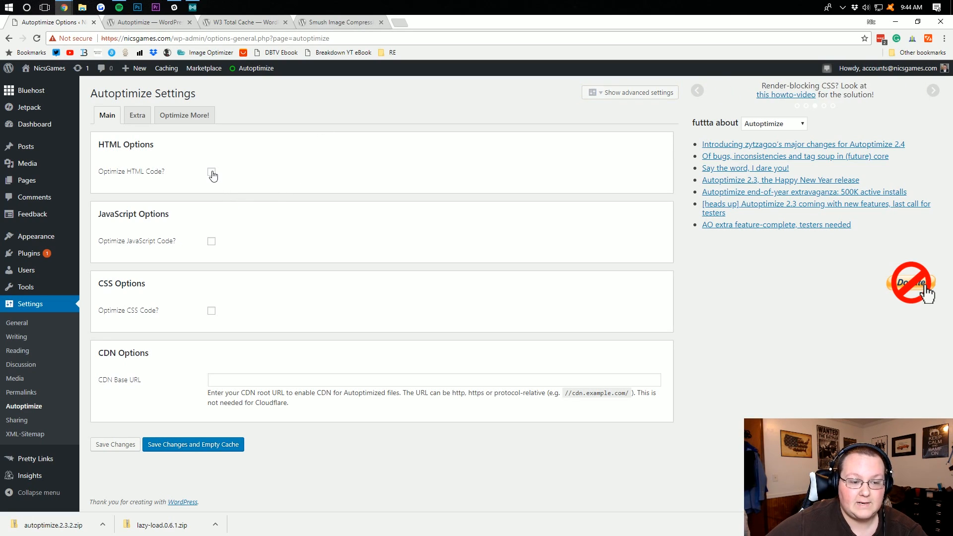
{"action": "left_click", "coordinate": [211, 171]}
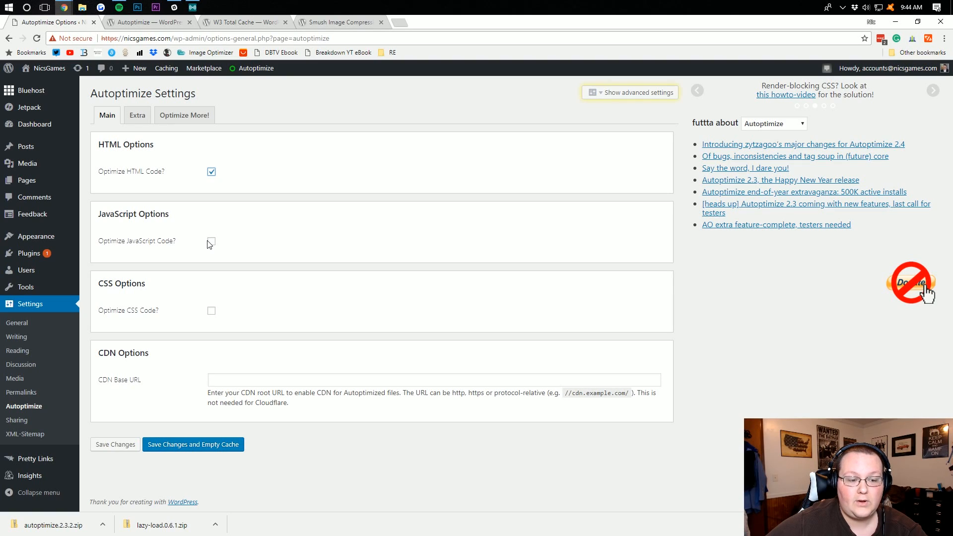
{"action": "left_click", "coordinate": [210, 241]}
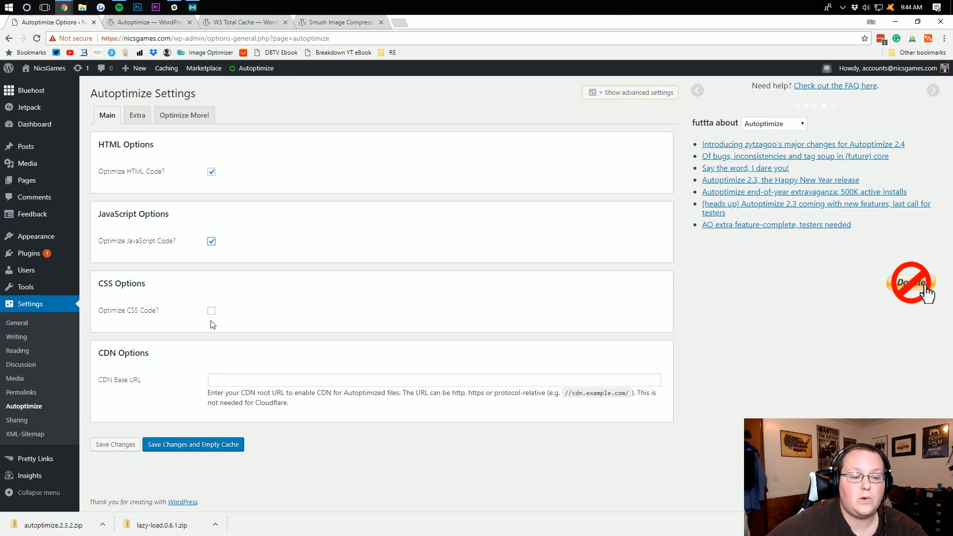
{"action": "left_click", "coordinate": [211, 311]}
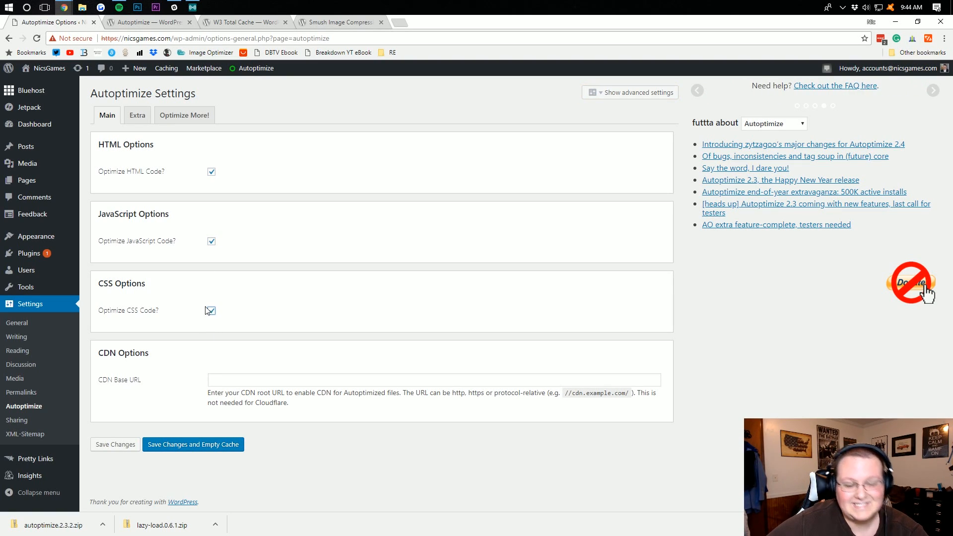
{"action": "left_click", "coordinate": [210, 311]}
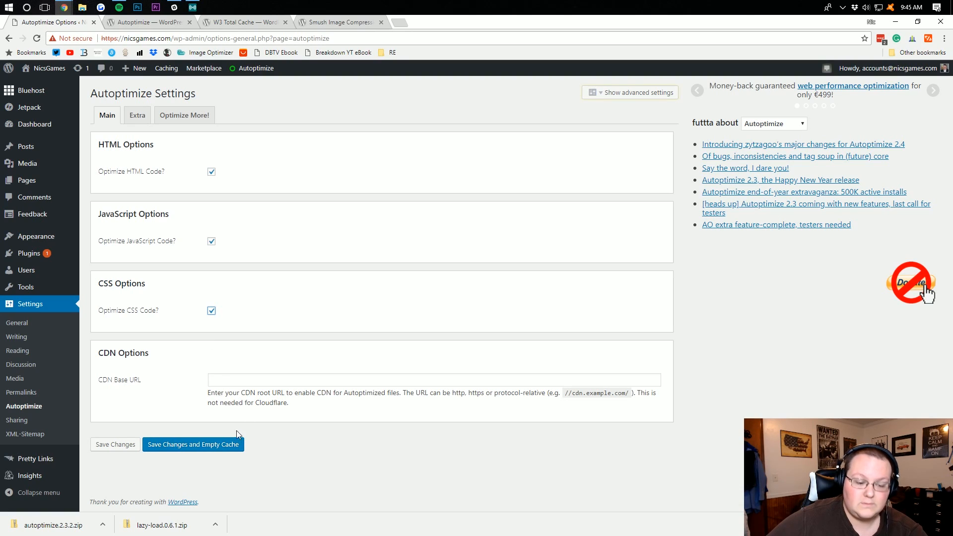
{"action": "left_click", "coordinate": [193, 445]}
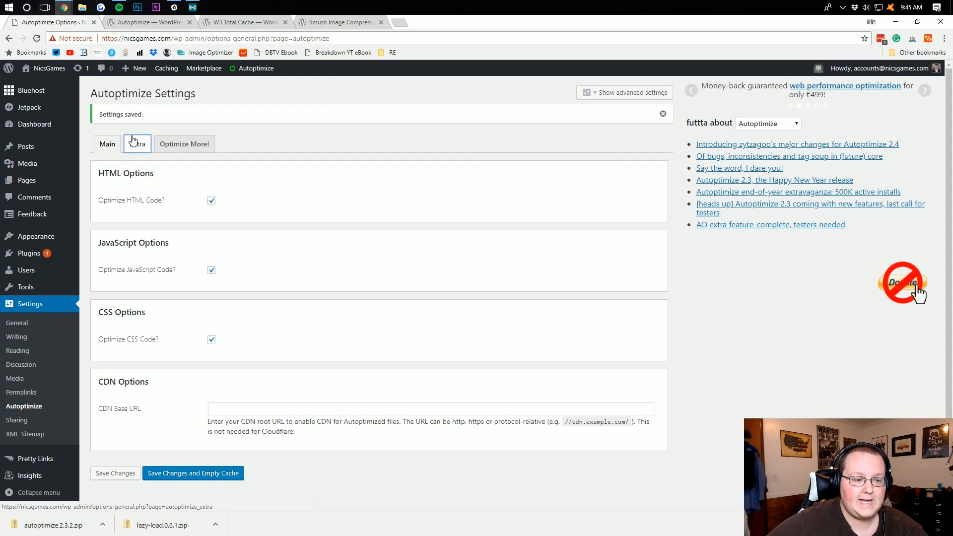
Step: On the Extra tab, leave Remove emojis unchecked after reviewing the performance-score note
{"action": "left_click", "coordinate": [137, 143]}
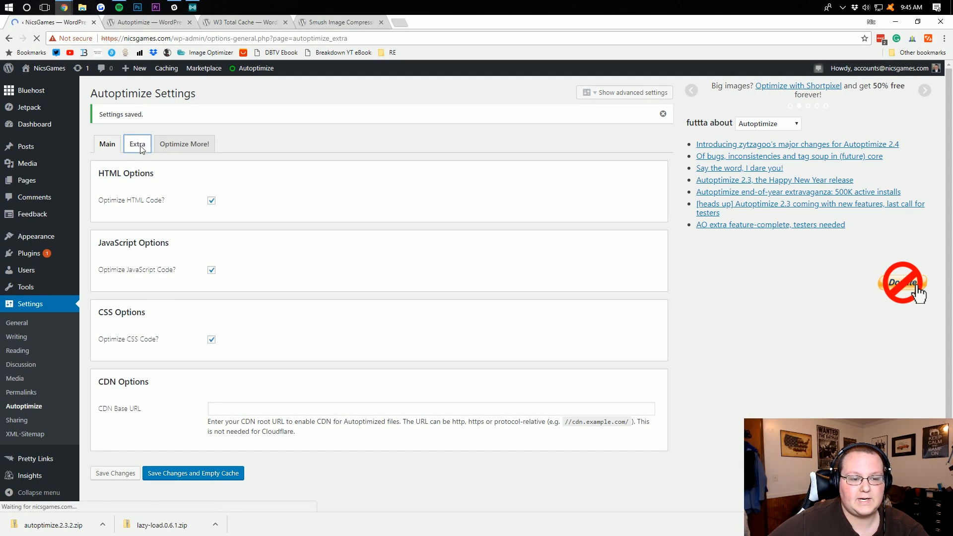
{"action": "left_click", "coordinate": [137, 144]}
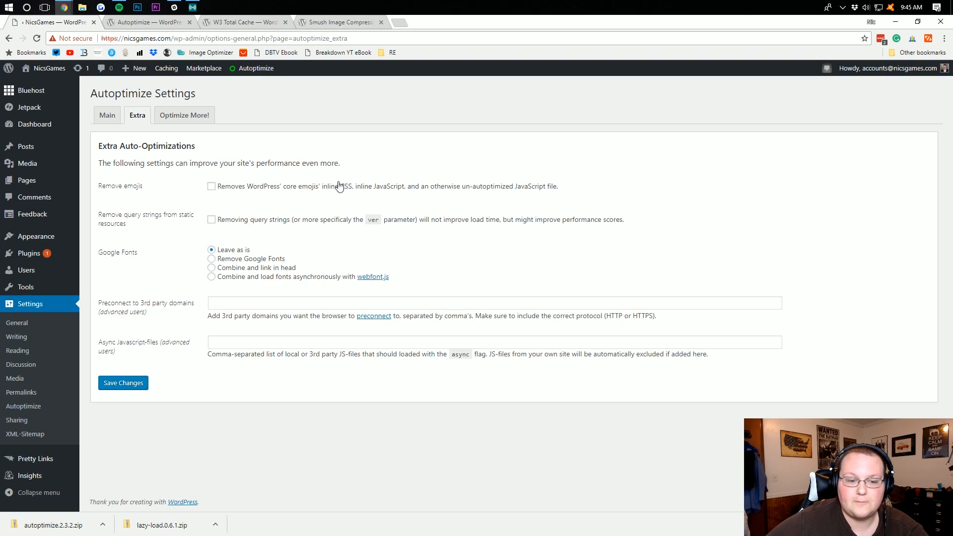
{"action": "left_click", "coordinate": [211, 186]}
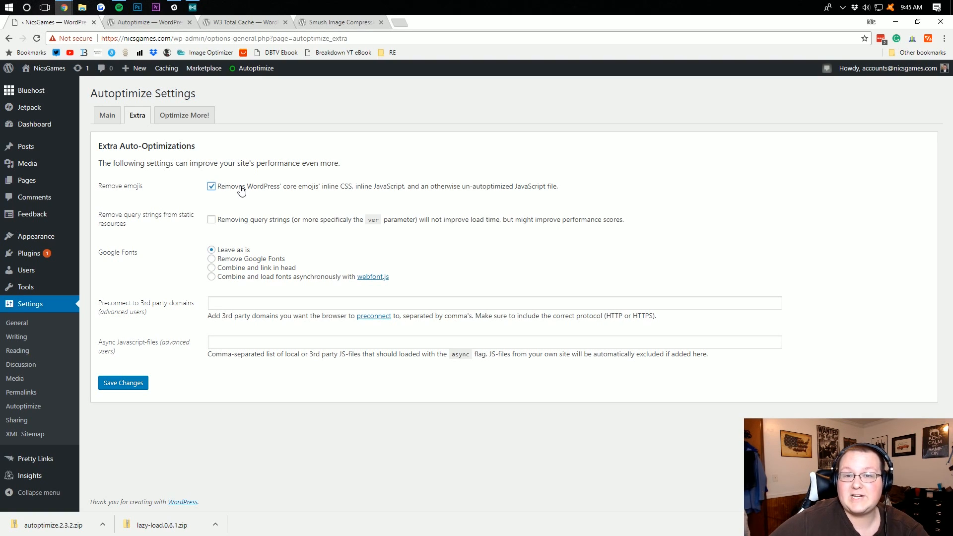
{"action": "left_click", "coordinate": [211, 185]}
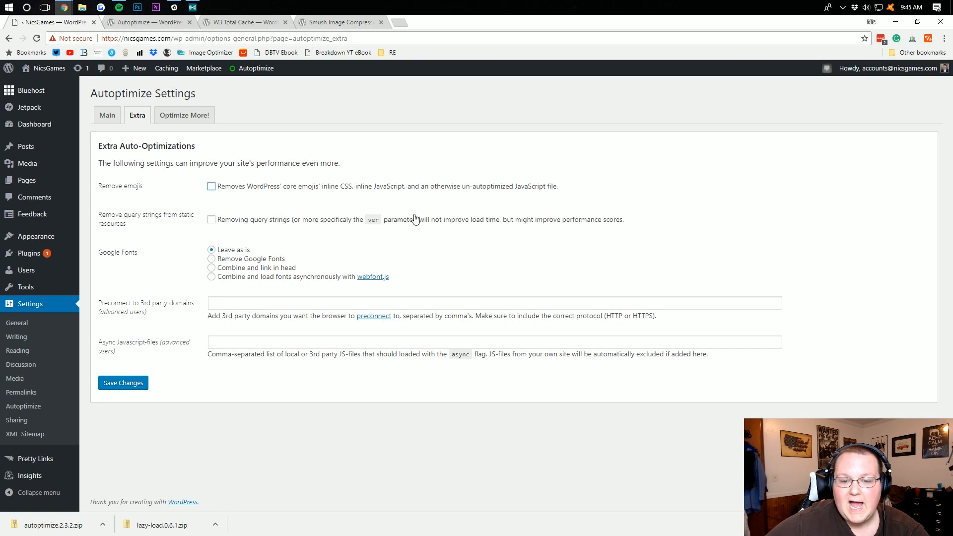
{"action": "mouse_move", "coordinate": [542, 239]}
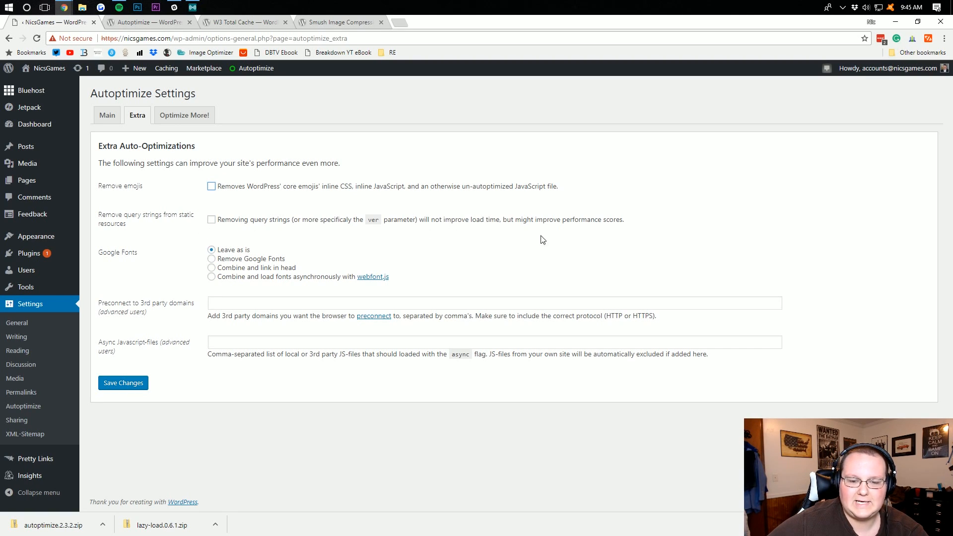
{"action": "left_click_drag", "start_coordinate": [464, 219], "coordinate": [623, 220]}
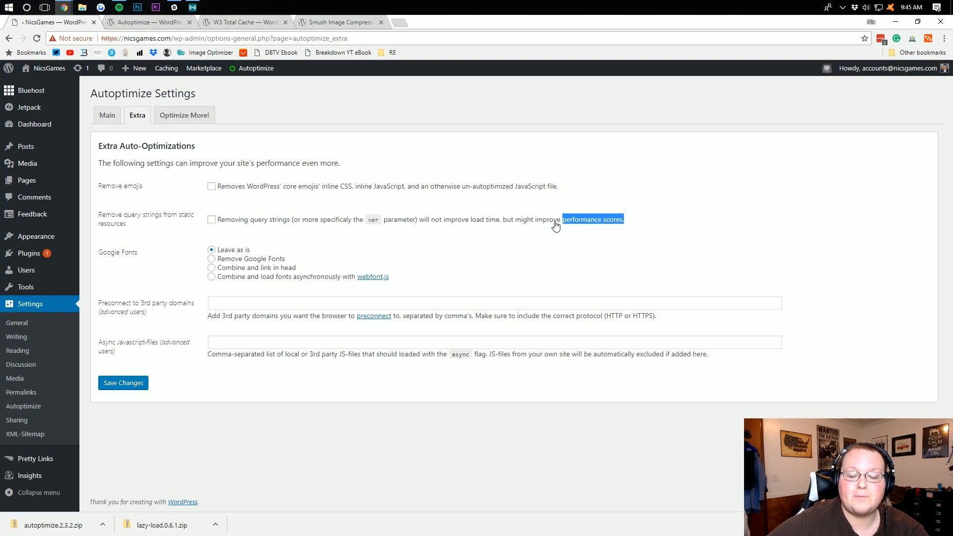
{"action": "mouse_move", "coordinate": [326, 255]}
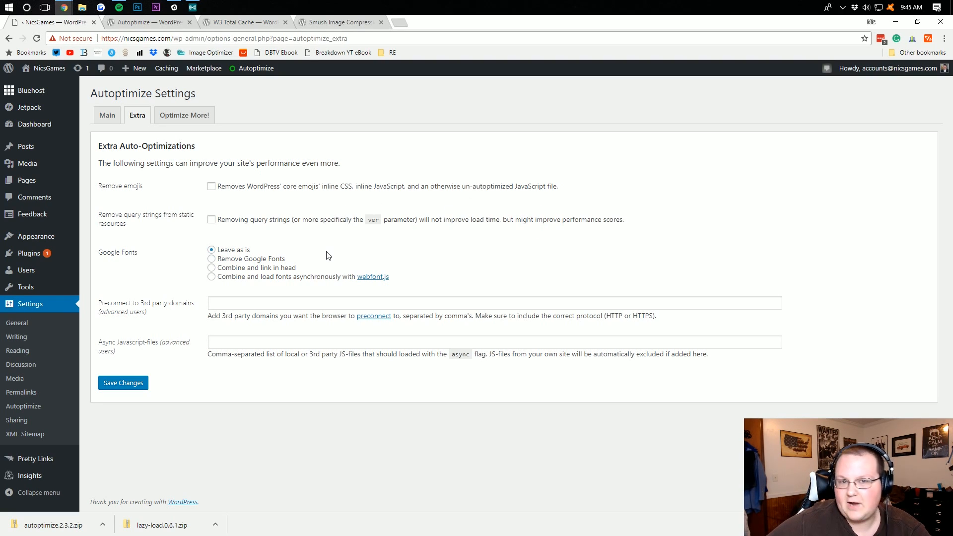
{"action": "mouse_move", "coordinate": [290, 236]}
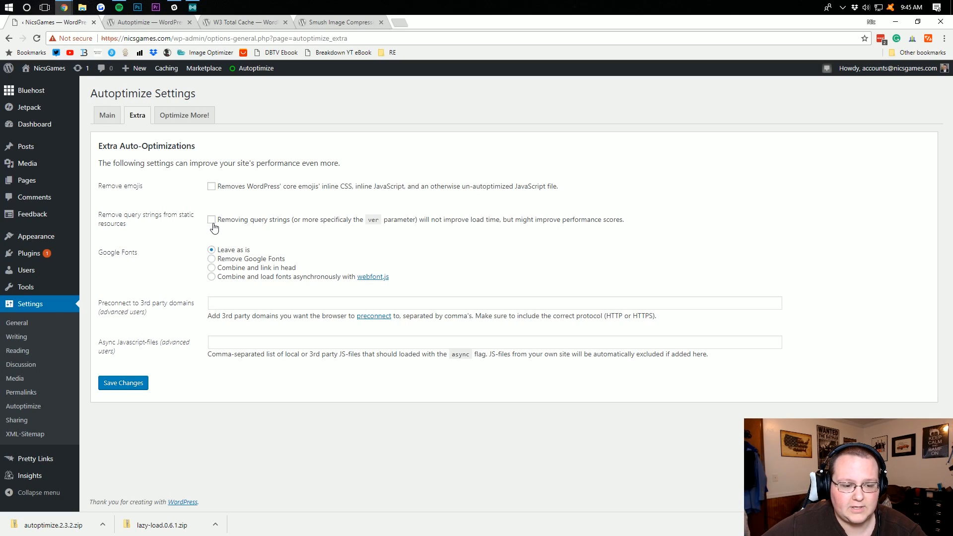
{"action": "mouse_move", "coordinate": [171, 258]}
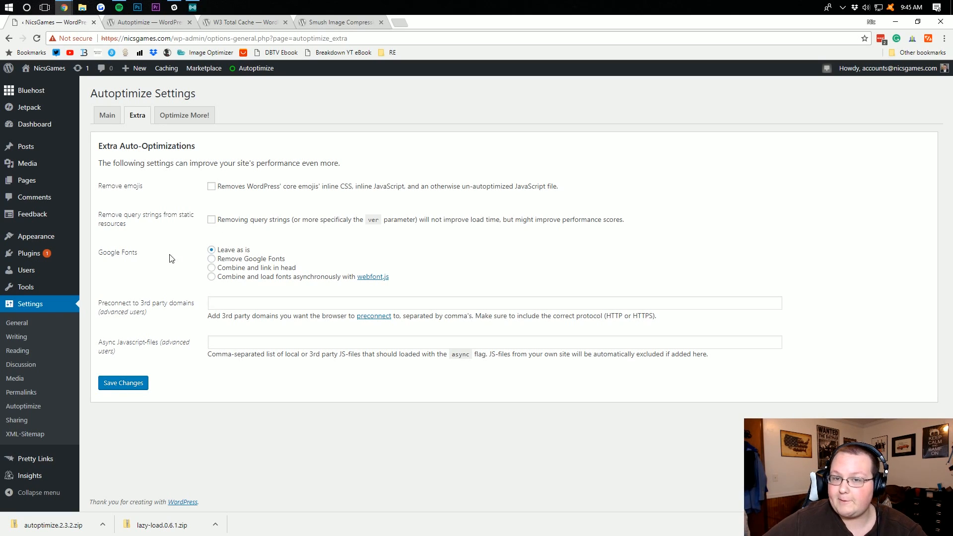
{"action": "mouse_move", "coordinate": [210, 253]}
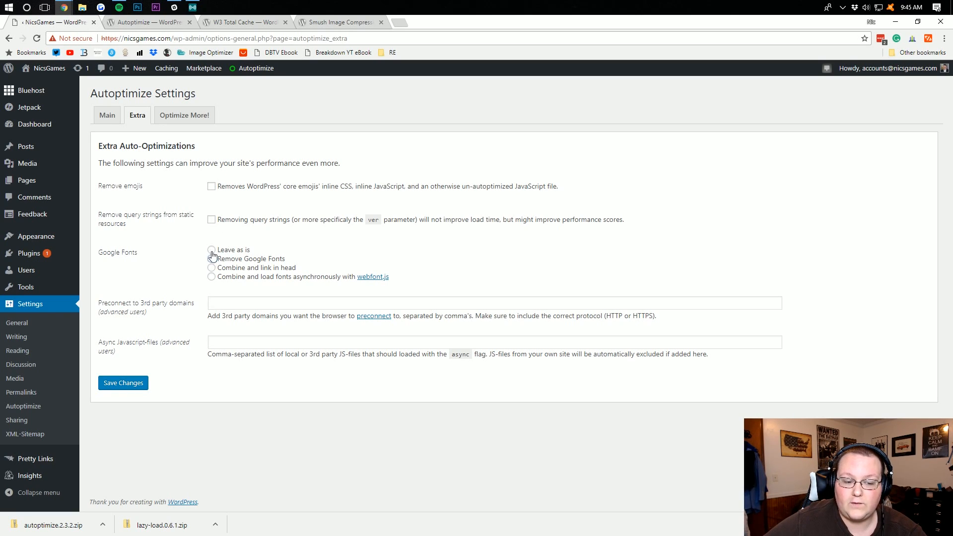
Step: Keep Google Fonts on 'Leave as is' and save the extra optimization settings
{"action": "left_click", "coordinate": [210, 267]}
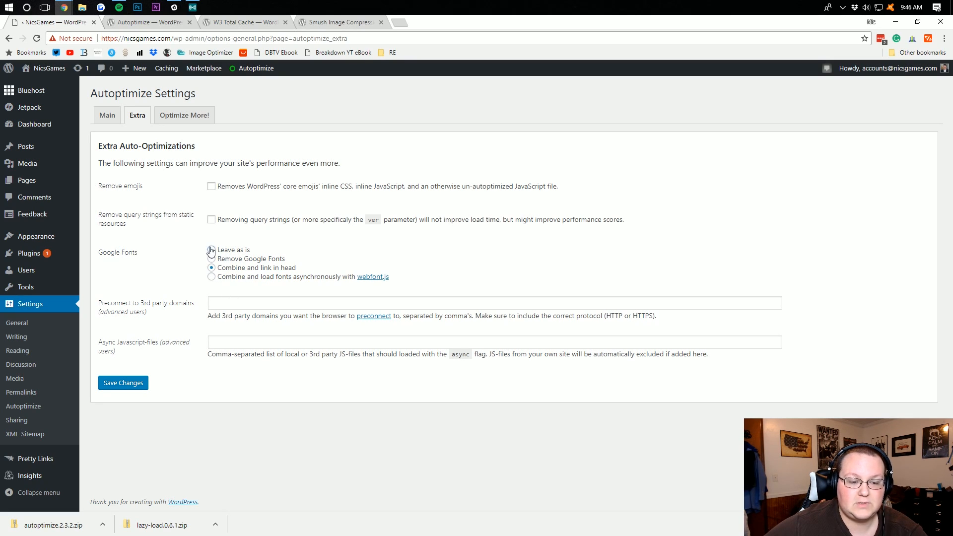
{"action": "left_click", "coordinate": [210, 249]}
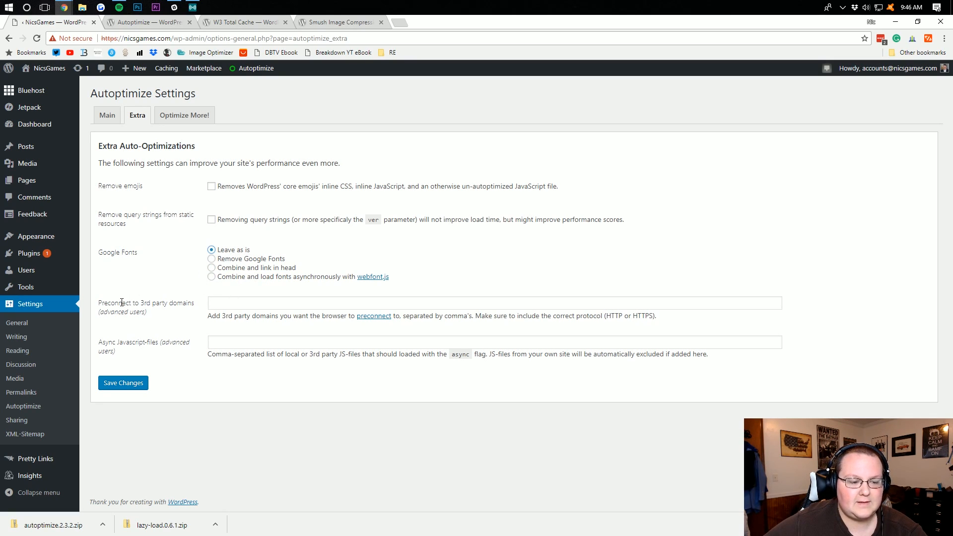
{"action": "mouse_move", "coordinate": [87, 350]}
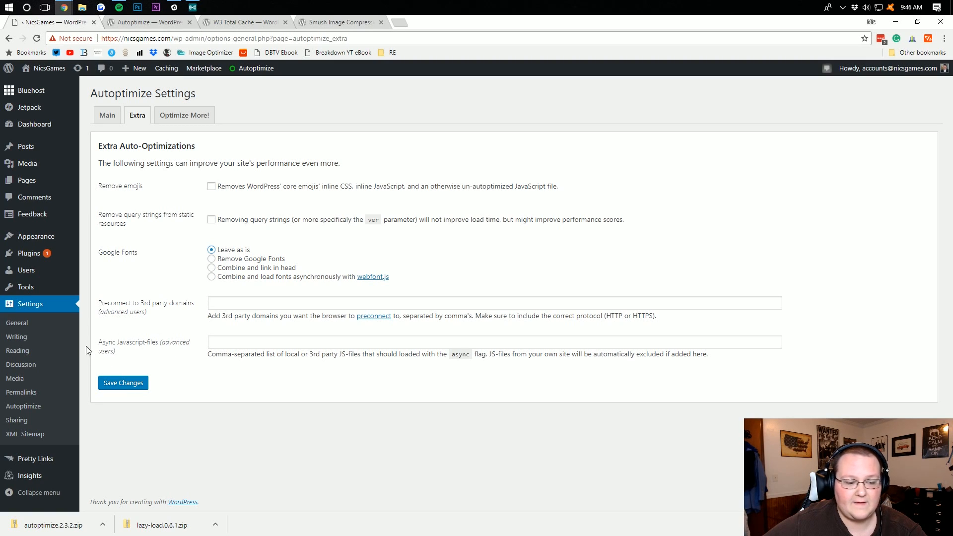
{"action": "left_click", "coordinate": [123, 384]}
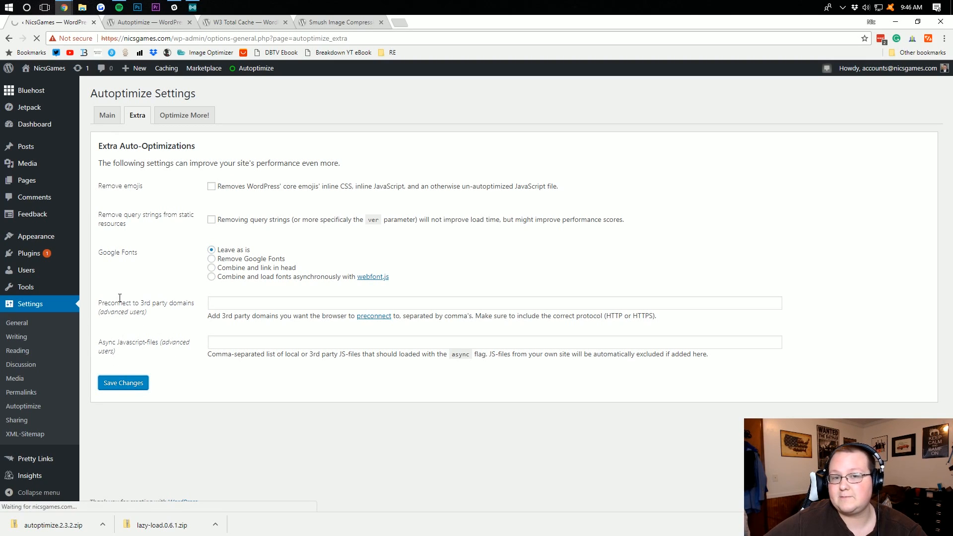
{"action": "left_click", "coordinate": [123, 383]}
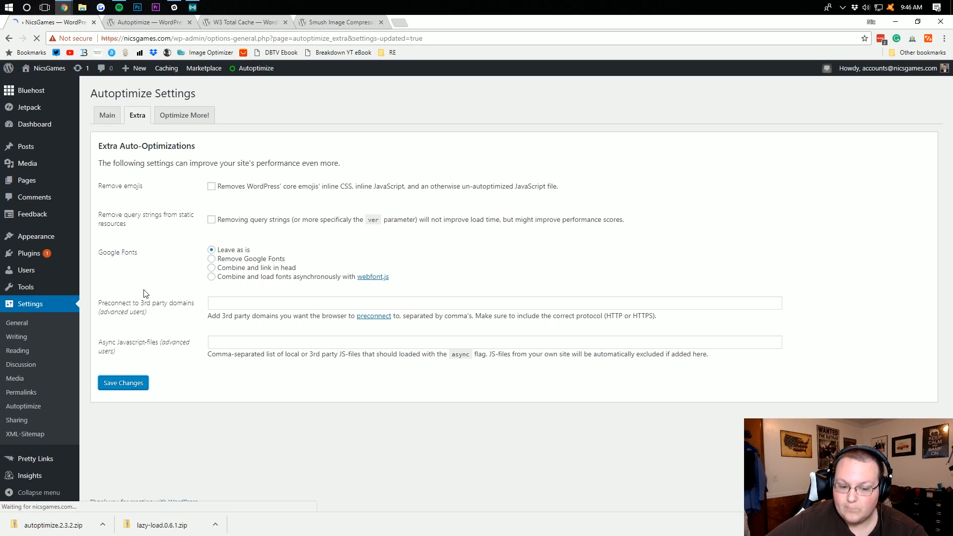
Step: Browse Autoptimize's power-ups page, return to Main, then switch to the W3 Total Cache page on wordpress.org
{"action": "left_click", "coordinate": [123, 382]}
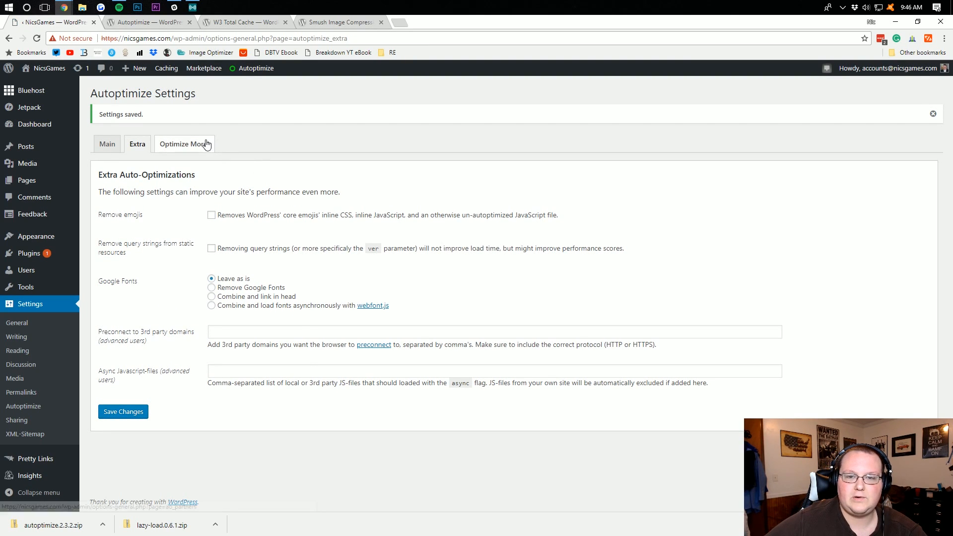
{"action": "left_click", "coordinate": [185, 144]}
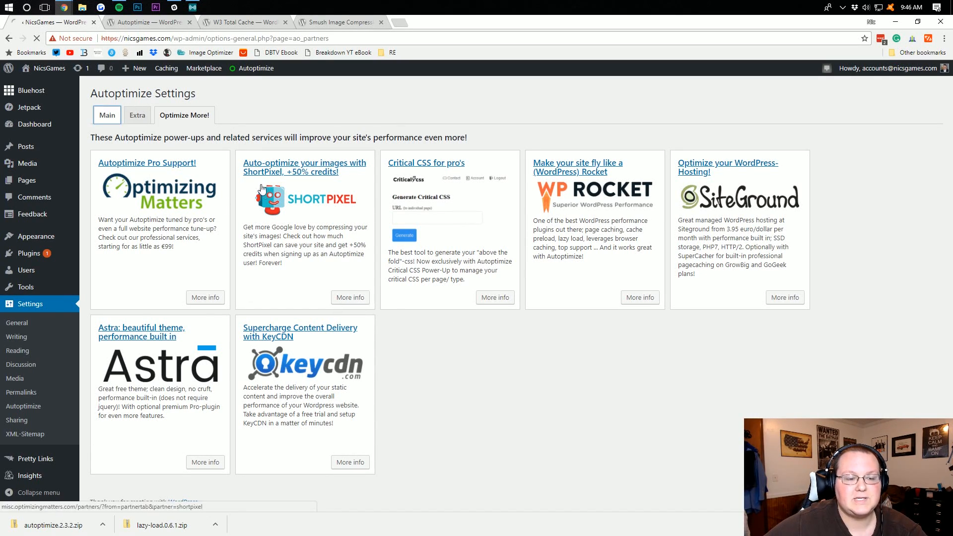
{"action": "left_click", "coordinate": [106, 116]}
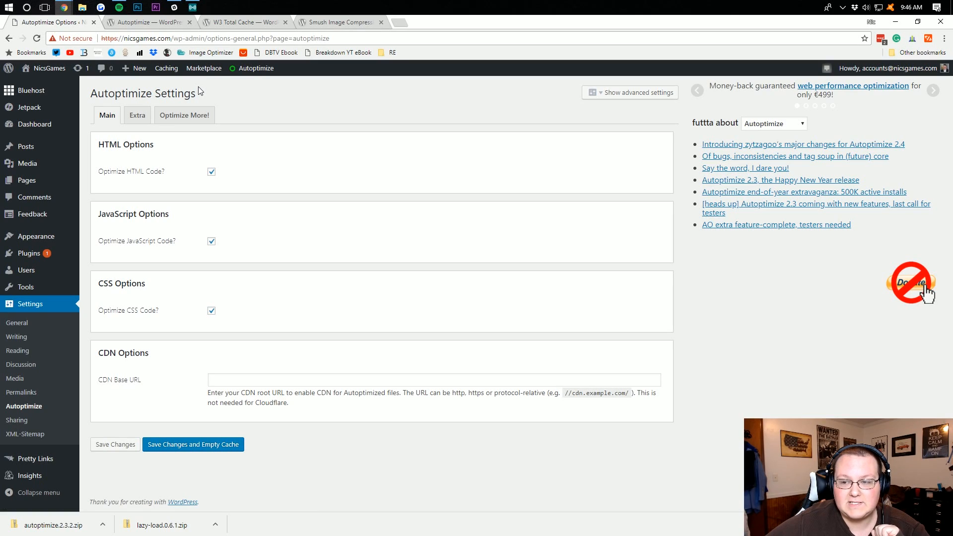
{"action": "left_click", "coordinate": [256, 68]}
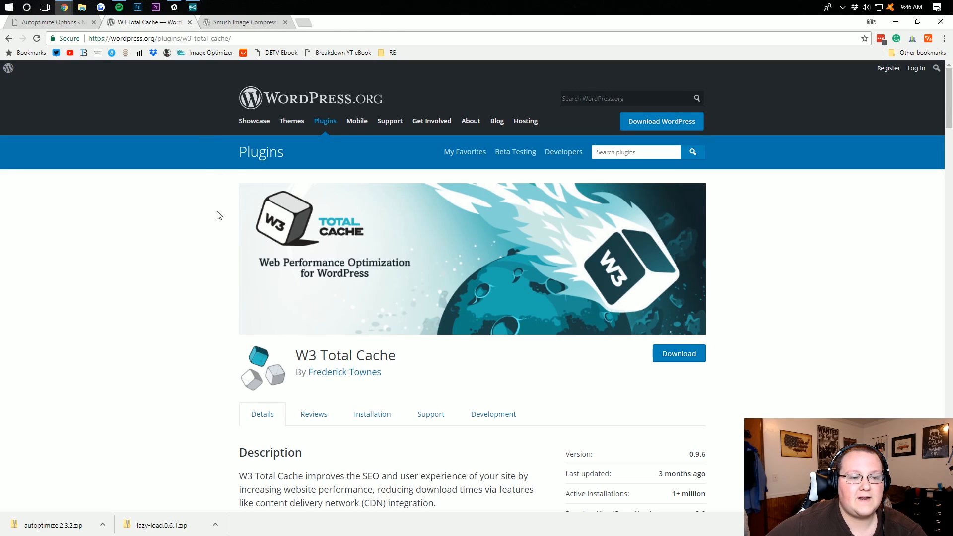
{"action": "mouse_move", "coordinate": [212, 297]}
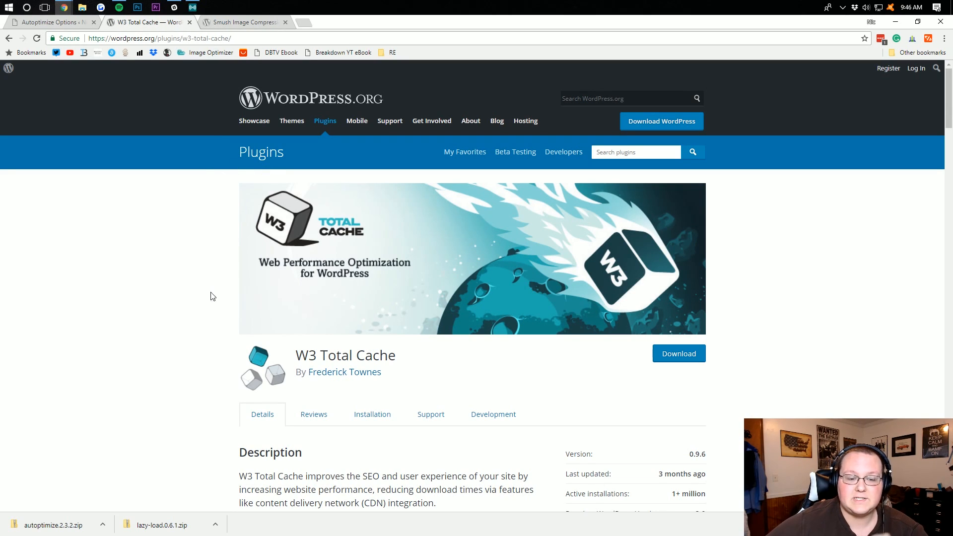
{"action": "mouse_move", "coordinate": [325, 218]}
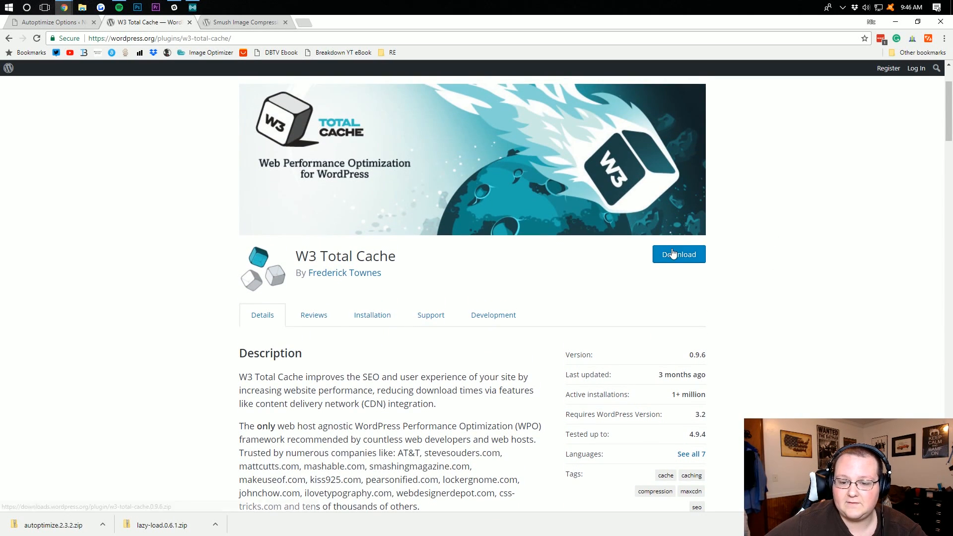
Step: Download the W3 Total Cache zip (version 0.9.6) and return to the site's admin tab
{"action": "left_click", "coordinate": [678, 254]}
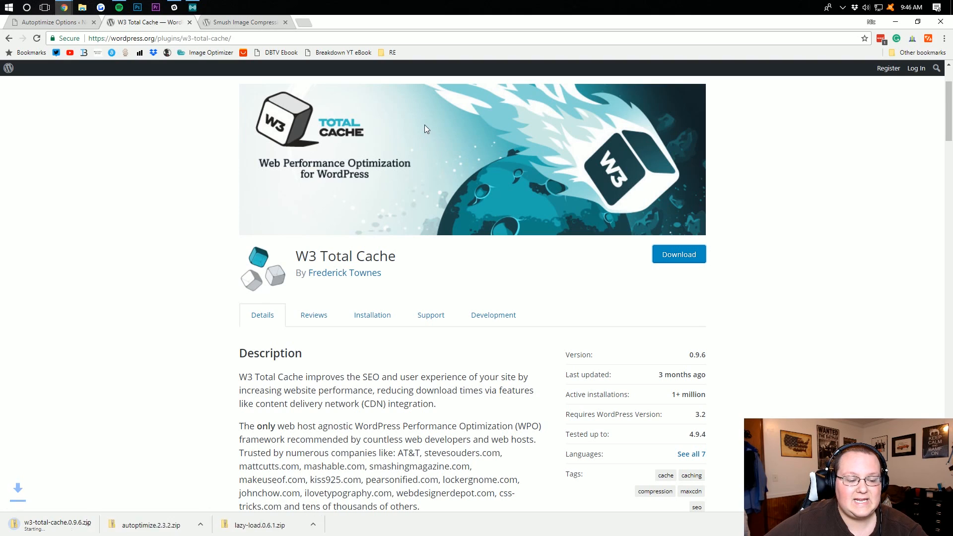
{"action": "left_click", "coordinate": [49, 22]}
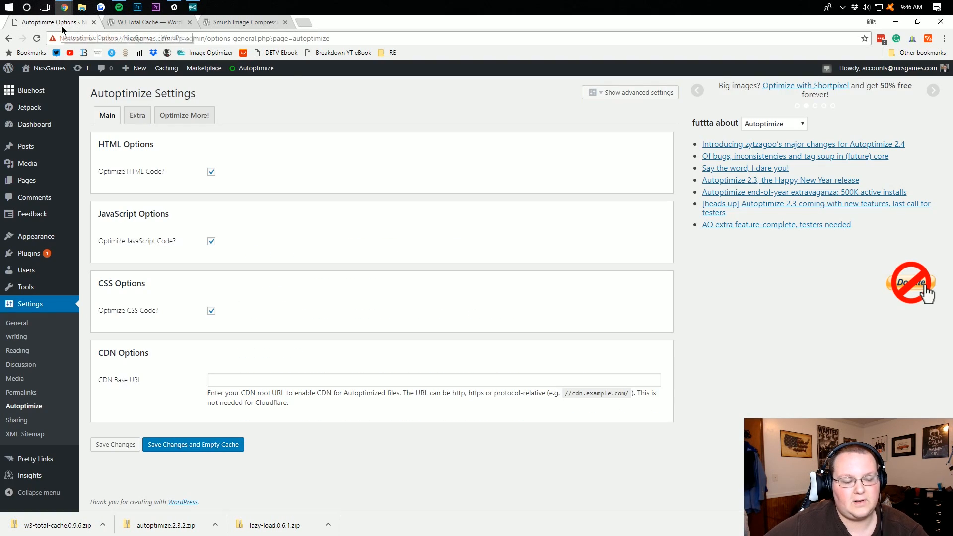
{"action": "mouse_move", "coordinate": [24, 287]}
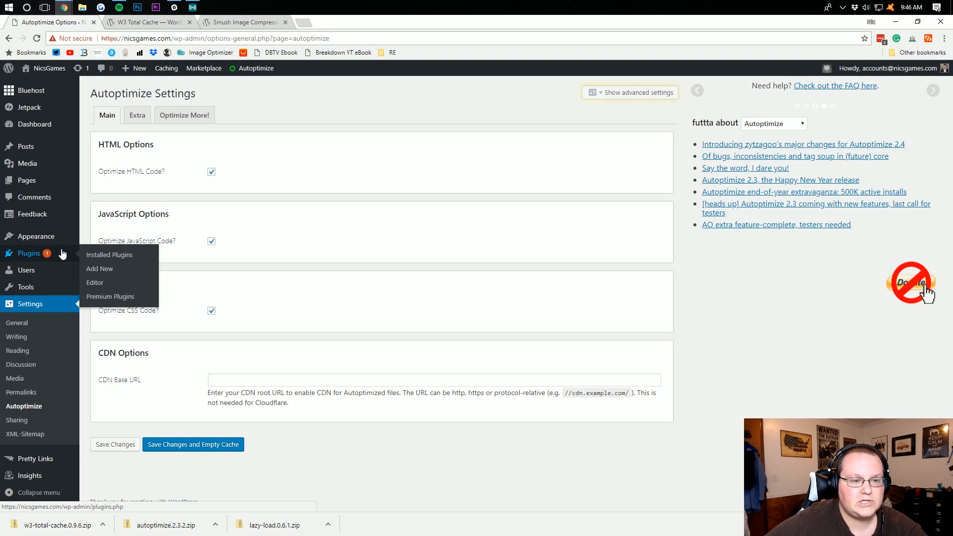
{"action": "mouse_move", "coordinate": [42, 264]}
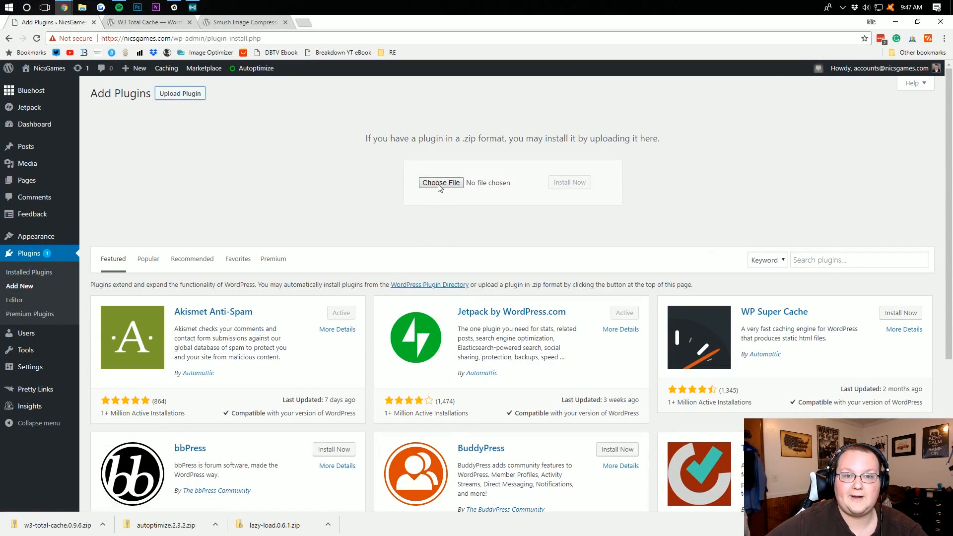
Step: Upload and install w3-total-cache.0.9.6.zip, then activate W3 Total Cache
{"action": "left_click", "coordinate": [569, 182]}
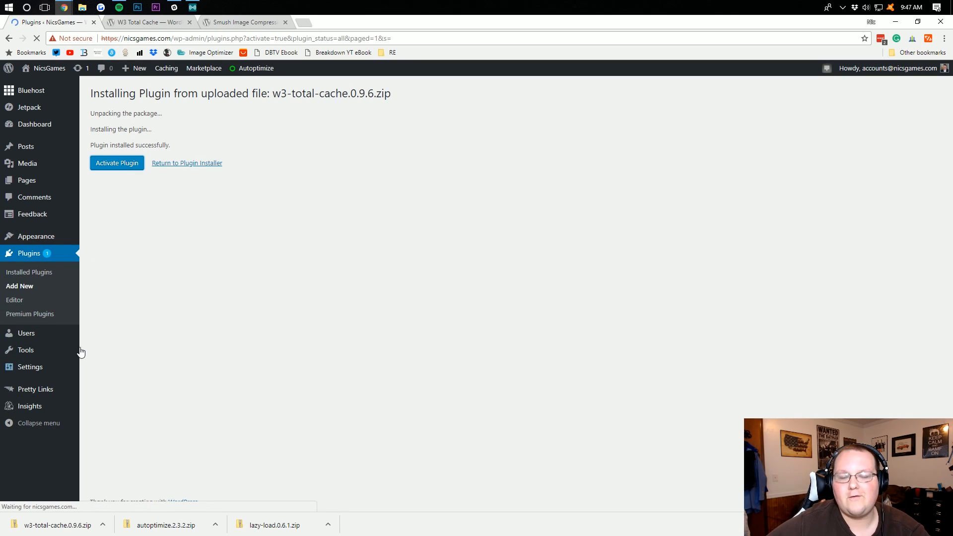
{"action": "left_click", "coordinate": [117, 163]}
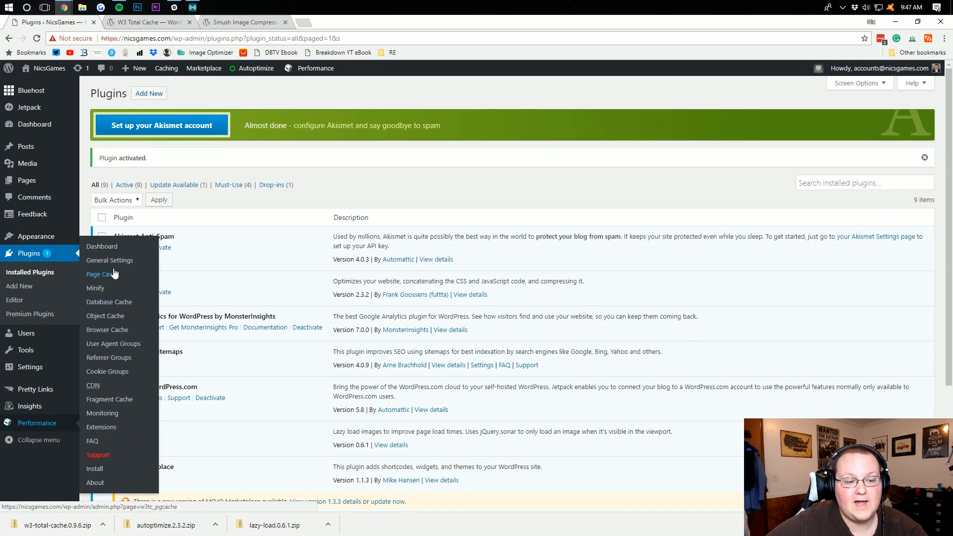
Step: Keep Disk: Enhanced for page cache and Disk for object cache in General Settings
{"action": "left_click", "coordinate": [109, 260]}
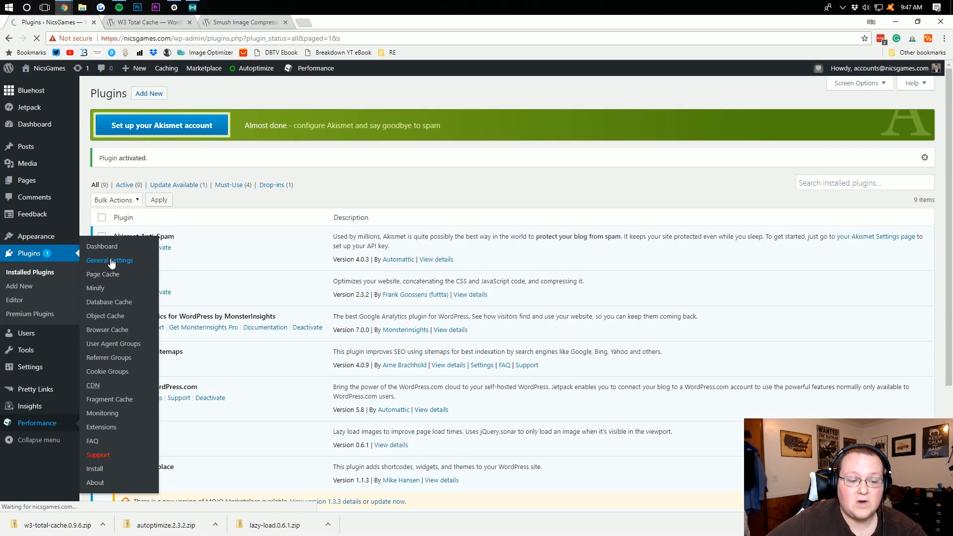
{"action": "left_click", "coordinate": [109, 260]}
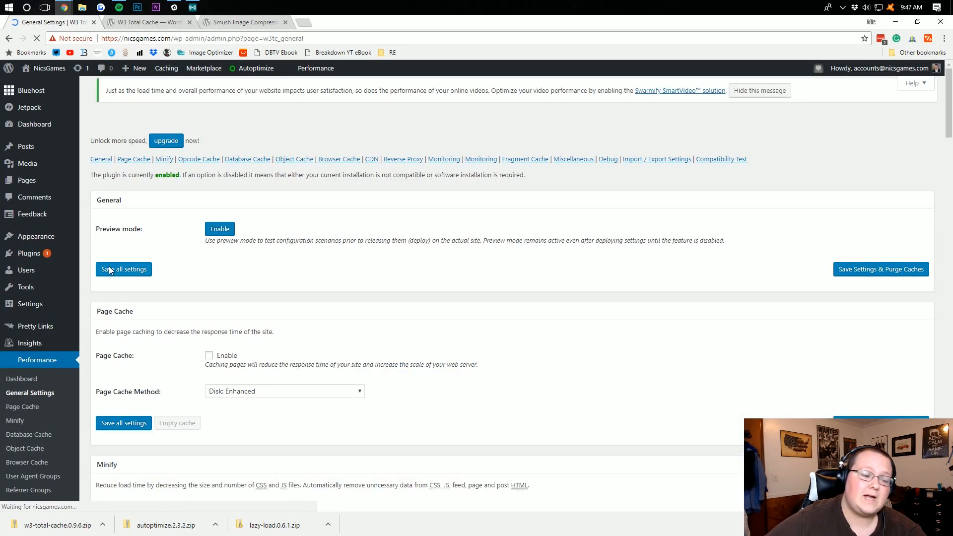
{"action": "scroll", "scroll_direction": "down", "scroll_amount": 3}
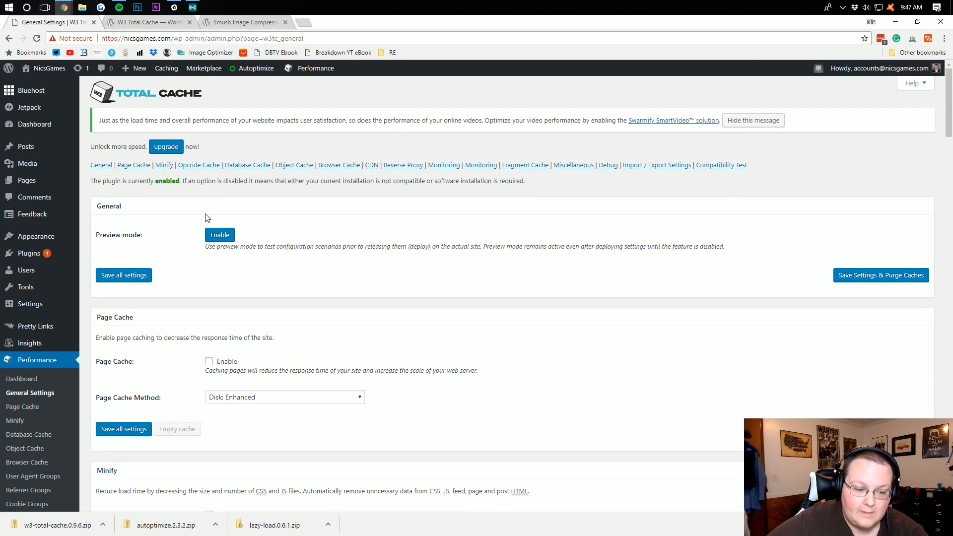
{"action": "scroll", "scroll_direction": "down", "scroll_amount": 3}
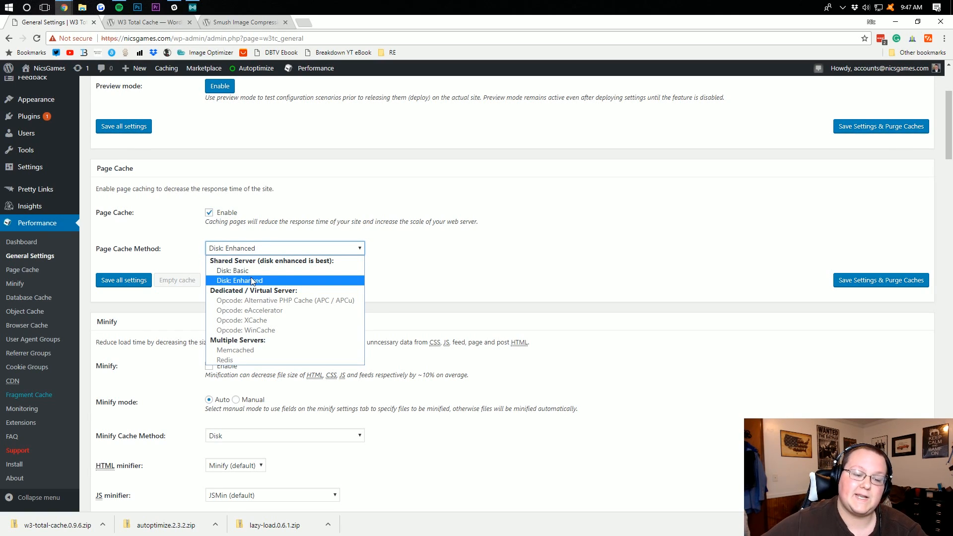
{"action": "left_click", "coordinate": [238, 280]}
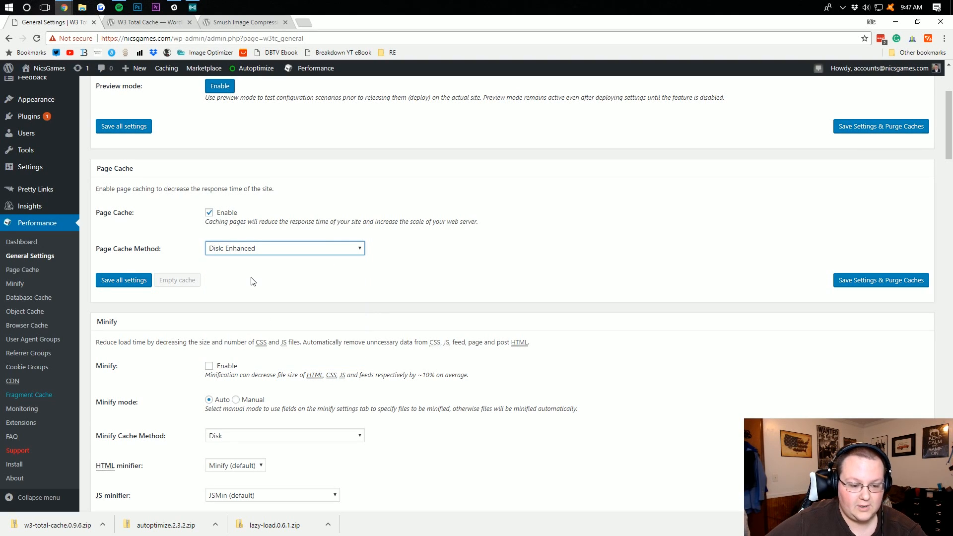
{"action": "scroll", "scroll_direction": "down", "scroll_amount": 3}
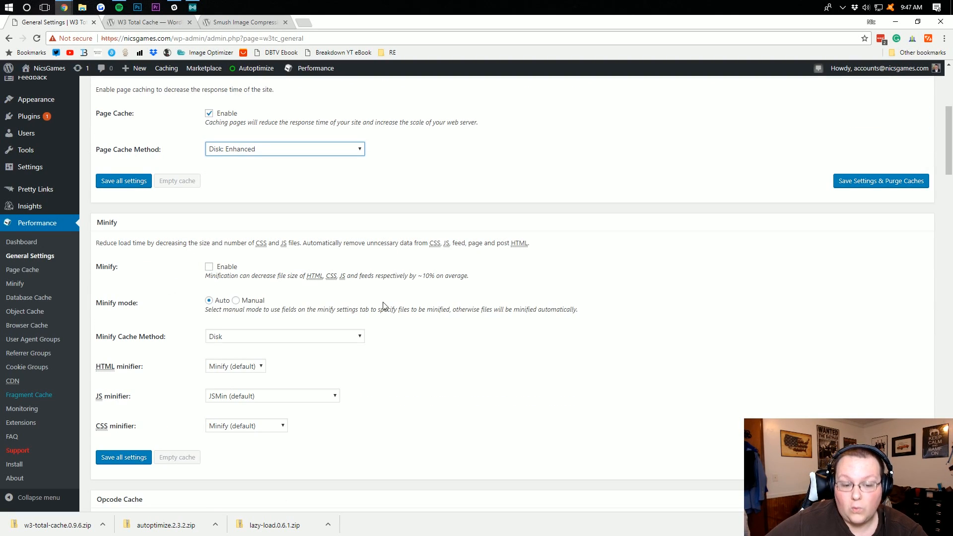
{"action": "mouse_move", "coordinate": [349, 402]}
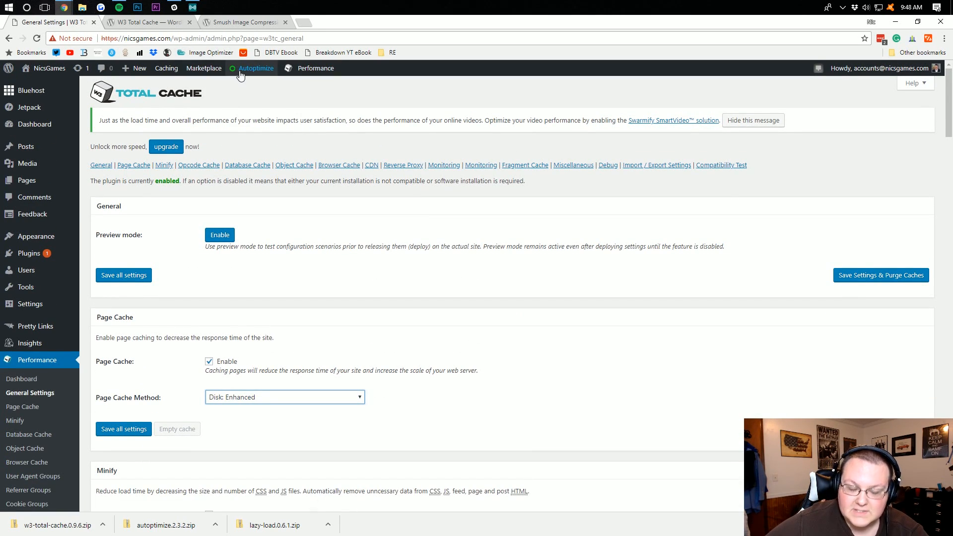
{"action": "mouse_move", "coordinate": [132, 210]}
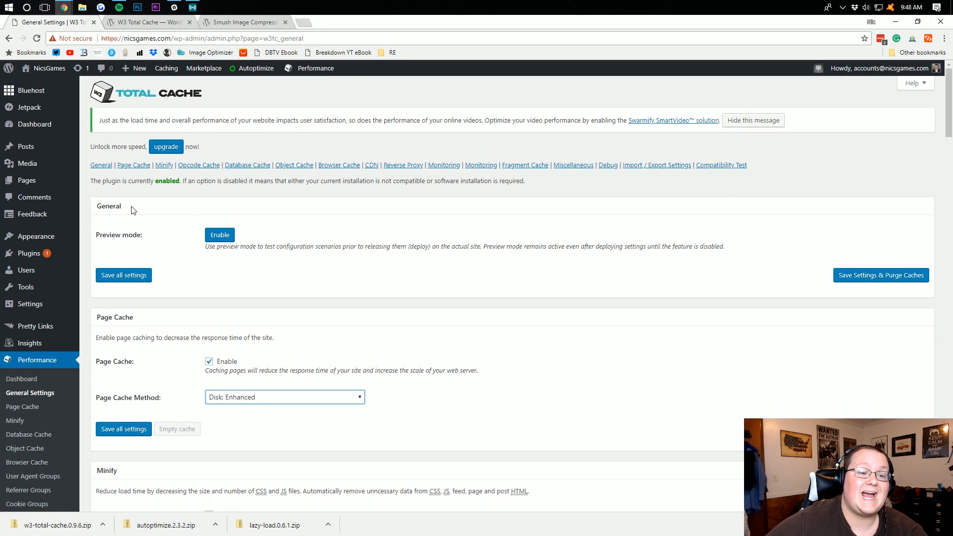
{"action": "scroll", "scroll_direction": "down", "scroll_amount": 3}
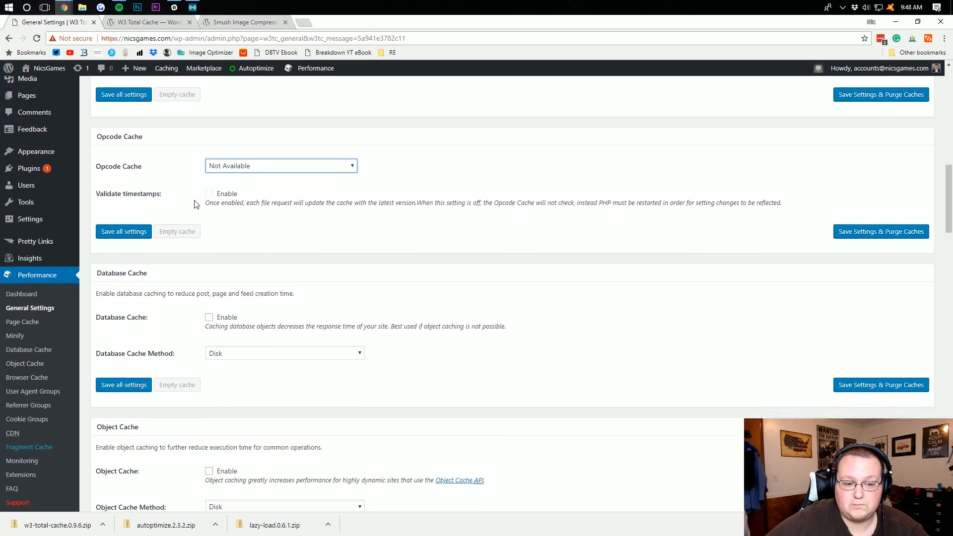
{"action": "scroll", "scroll_direction": "down", "scroll_amount": 3}
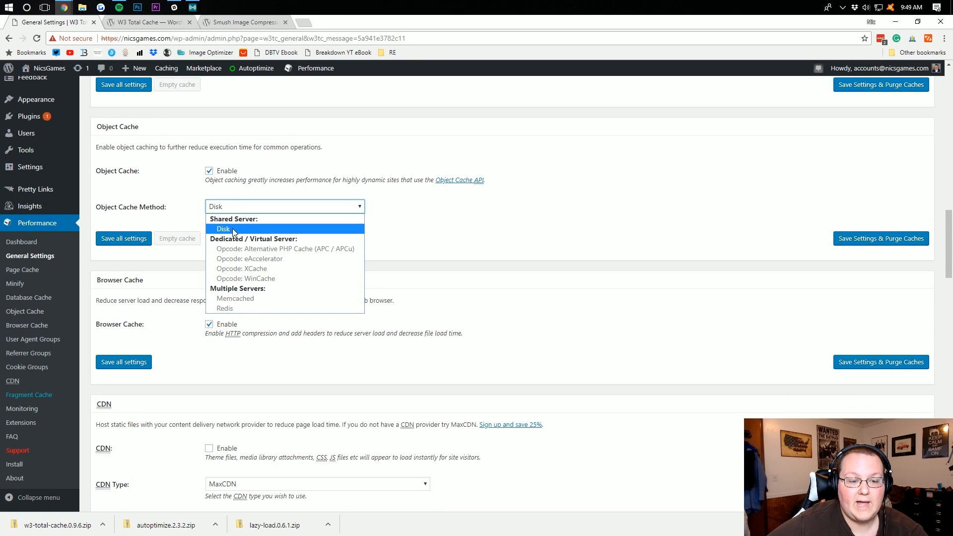
{"action": "left_click", "coordinate": [222, 230]}
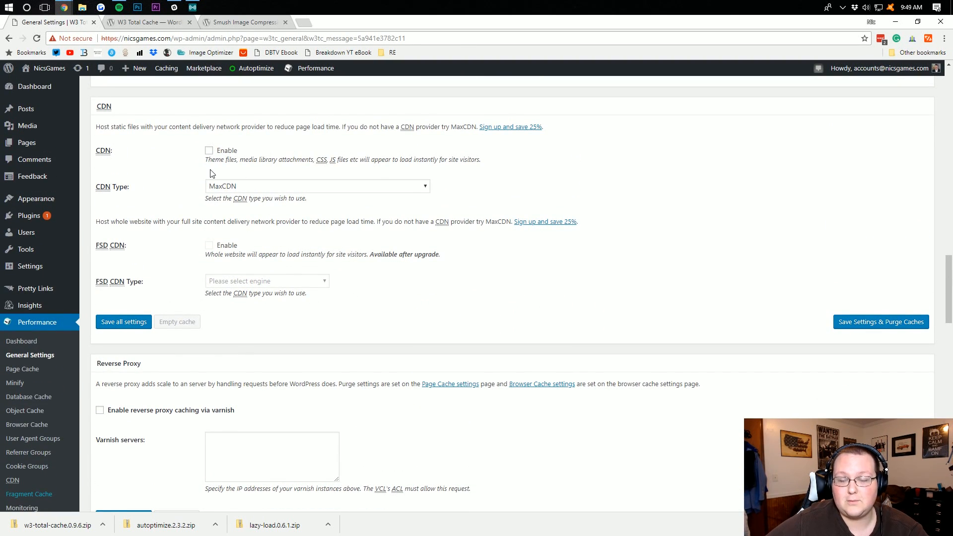
Step: Review the remaining cache options and save all W3 Total Cache general settings
{"action": "scroll", "scroll_direction": "down", "scroll_amount": 3}
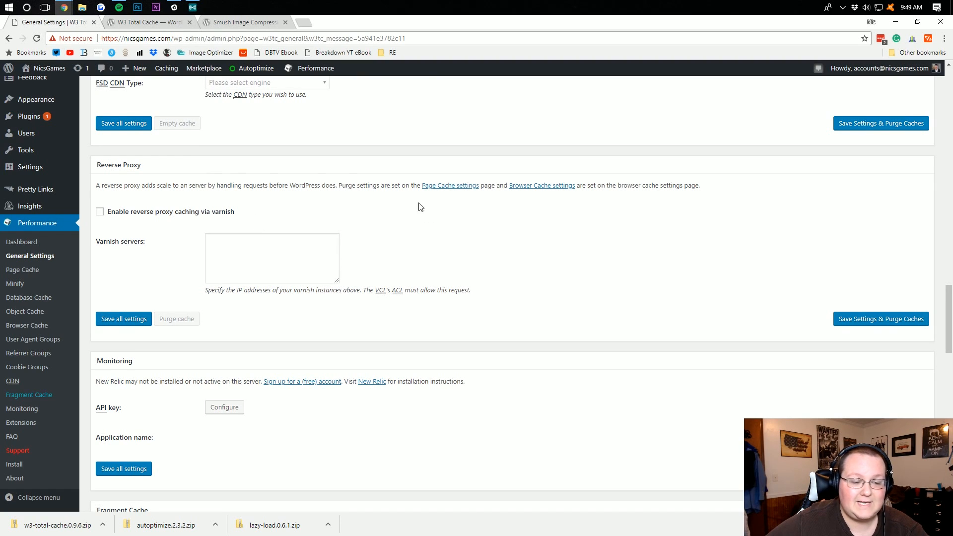
{"action": "scroll", "scroll_direction": "down", "scroll_amount": 3}
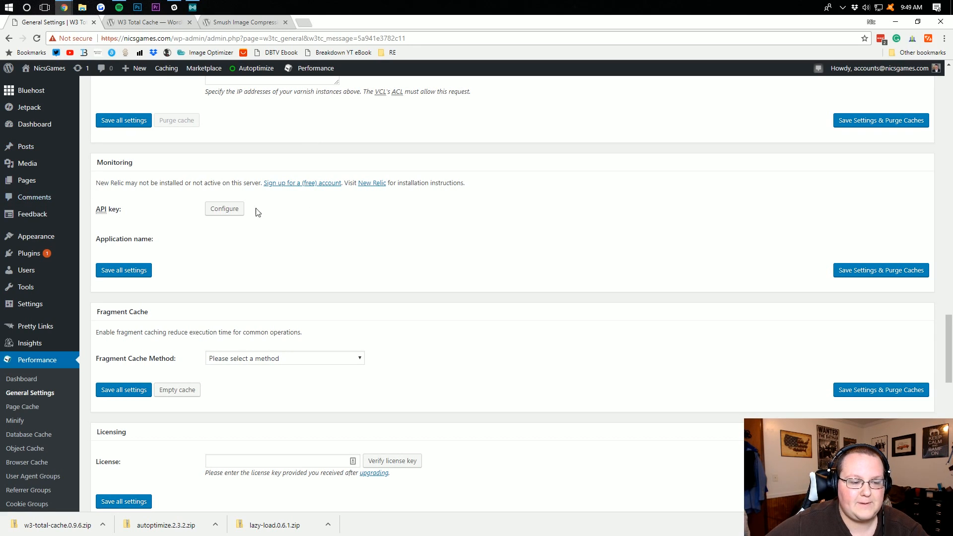
{"action": "left_click", "coordinate": [284, 209]}
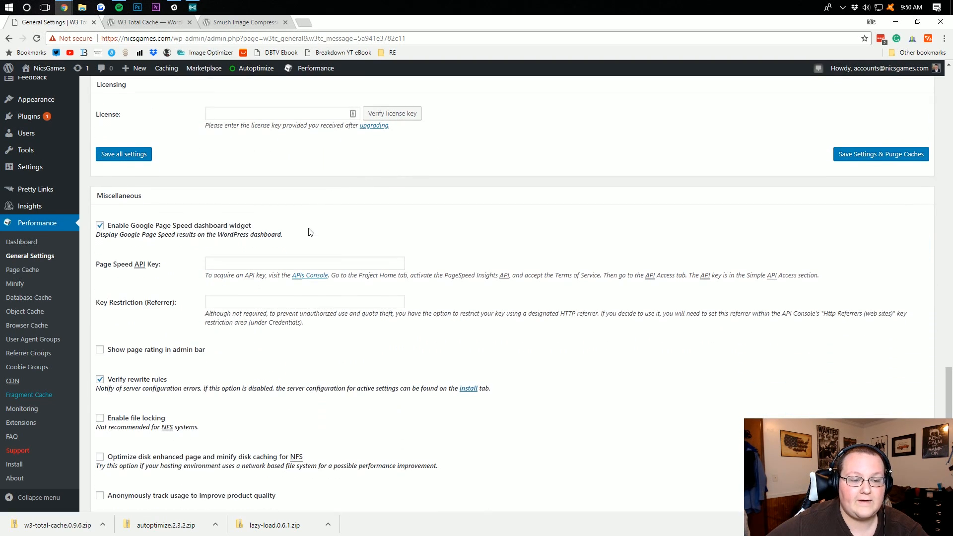
{"action": "scroll", "scroll_direction": "down", "scroll_amount": 3}
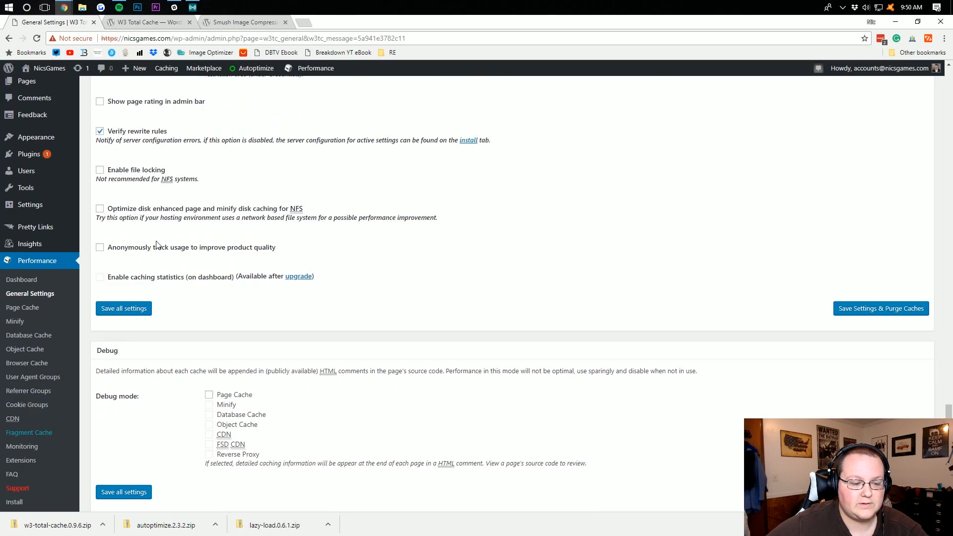
{"action": "scroll", "scroll_direction": "down", "scroll_amount": 3}
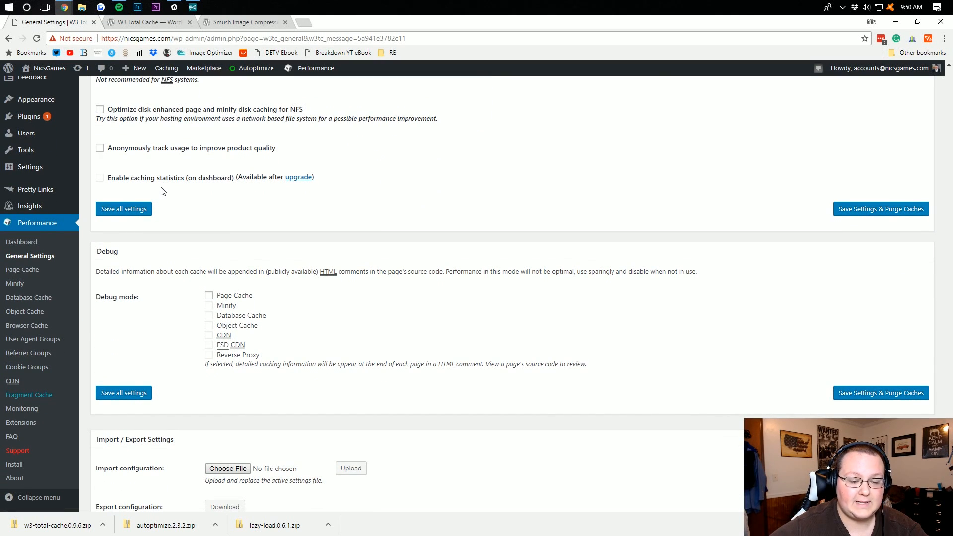
{"action": "mouse_move", "coordinate": [288, 247]}
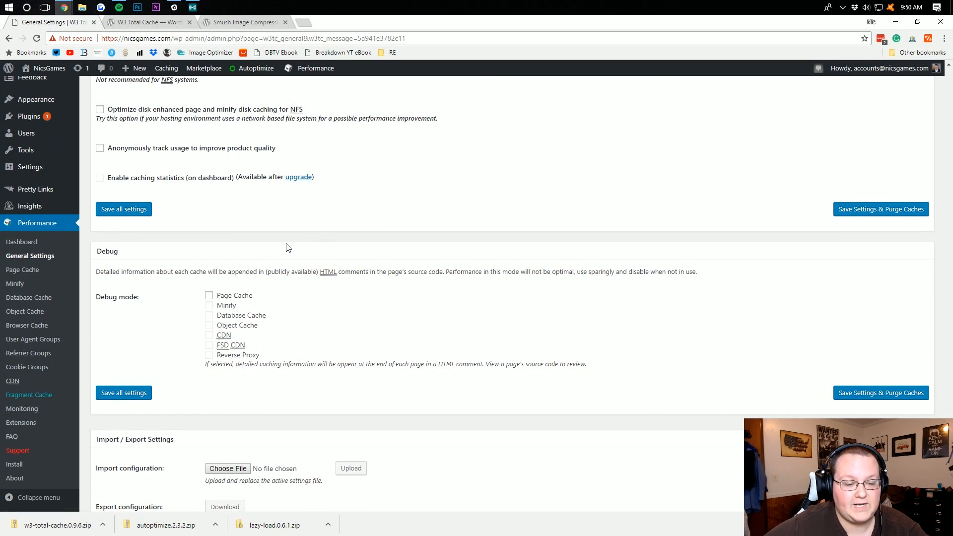
{"action": "mouse_move", "coordinate": [225, 302]}
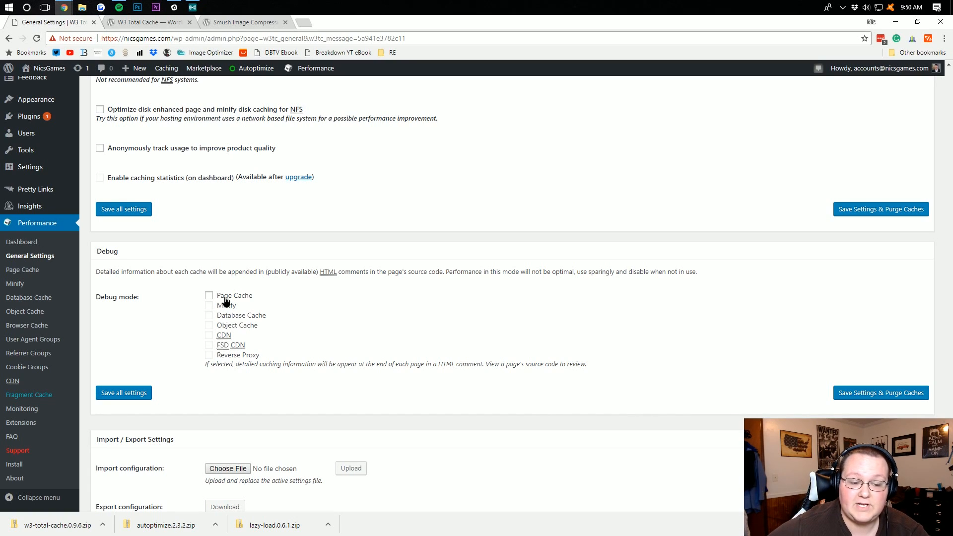
{"action": "double_click", "coordinate": [224, 296]}
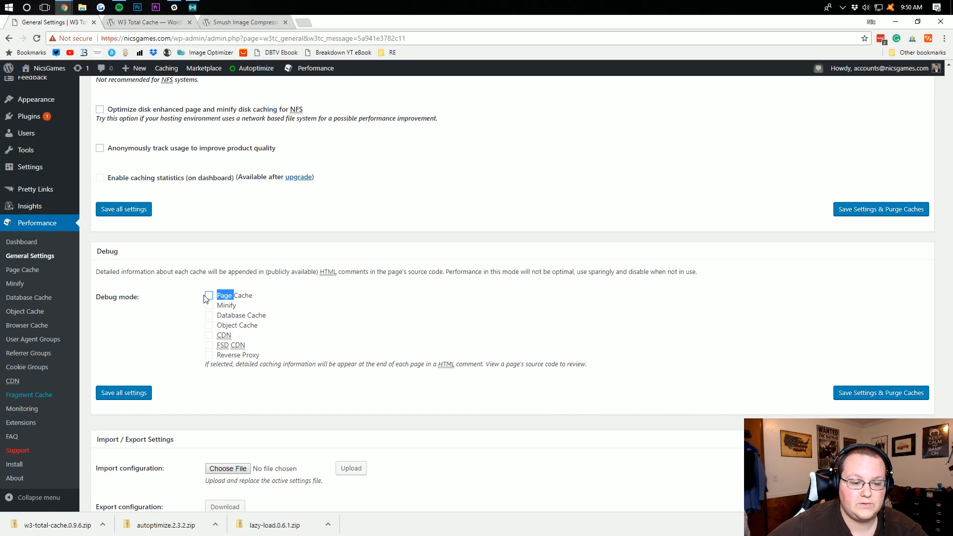
{"action": "scroll", "scroll_direction": "down", "scroll_amount": 3}
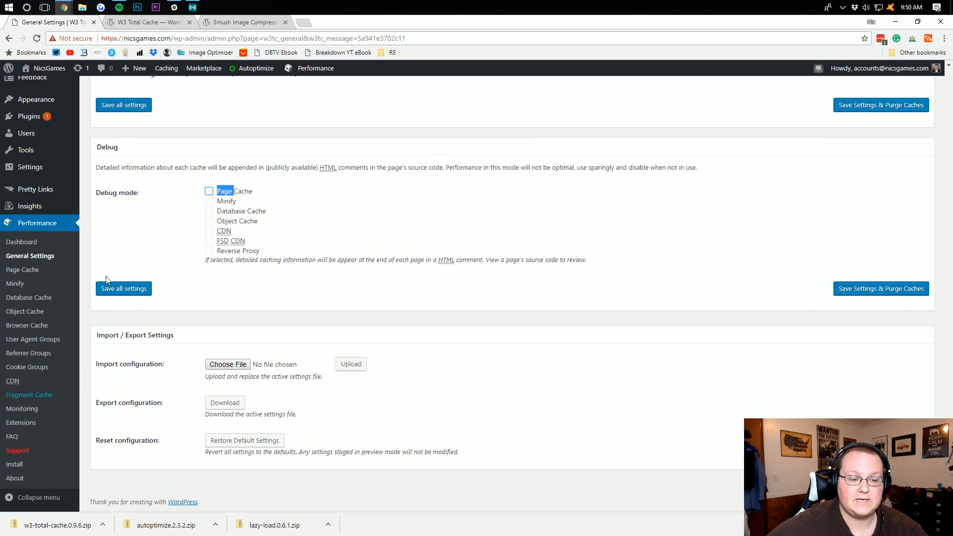
{"action": "left_click", "coordinate": [123, 287]}
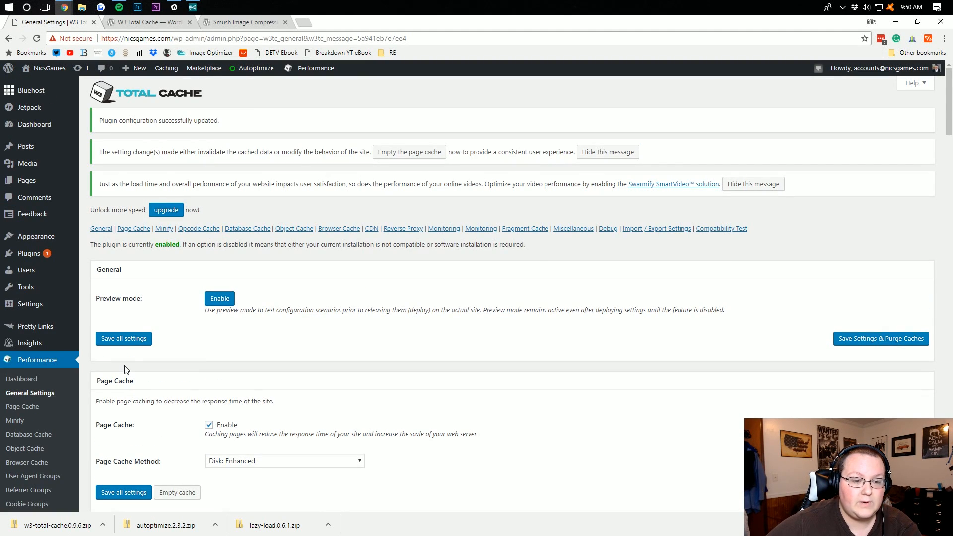
Step: Review the Page Cache options confirming disk enhanced page caching is enabled
{"action": "left_click", "coordinate": [22, 406]}
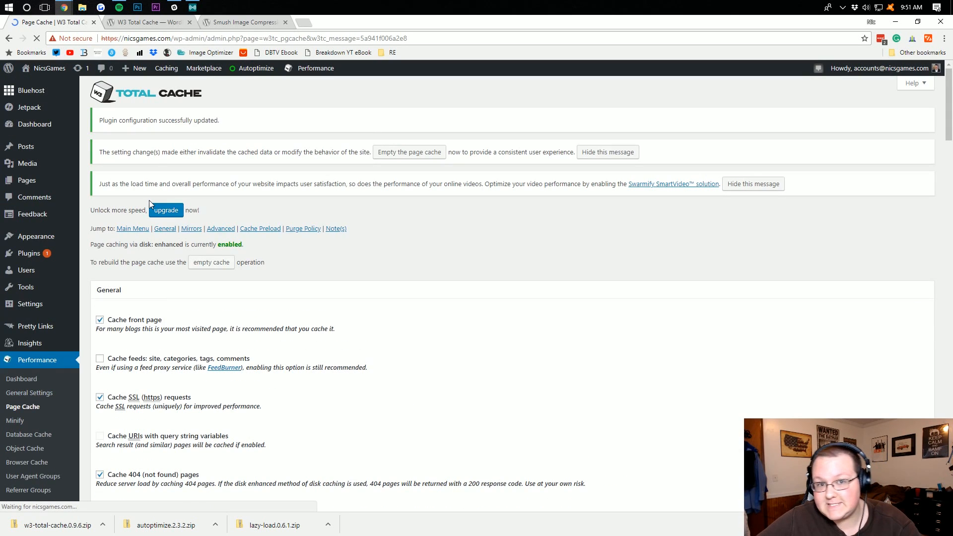
{"action": "scroll", "scroll_direction": "down", "scroll_amount": 3}
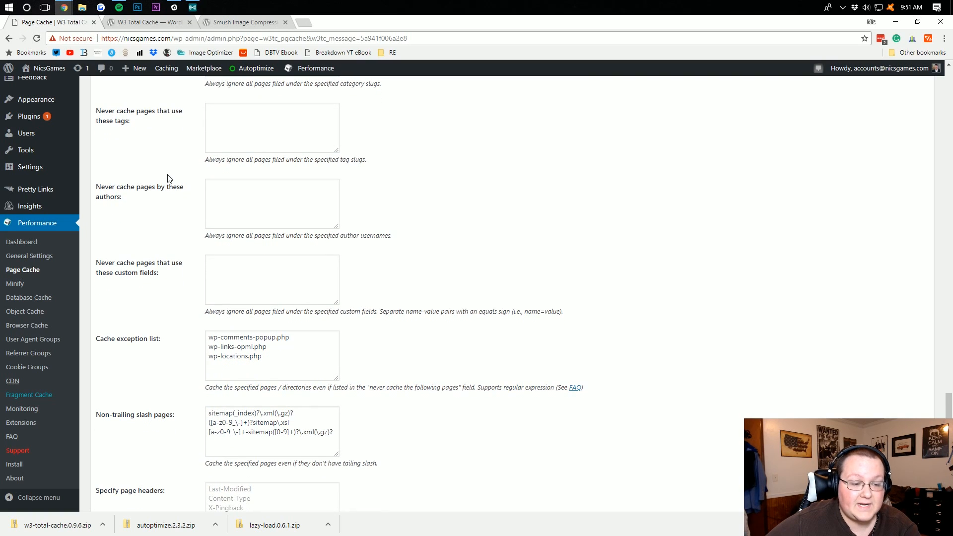
{"action": "scroll", "scroll_direction": "down", "scroll_amount": 3}
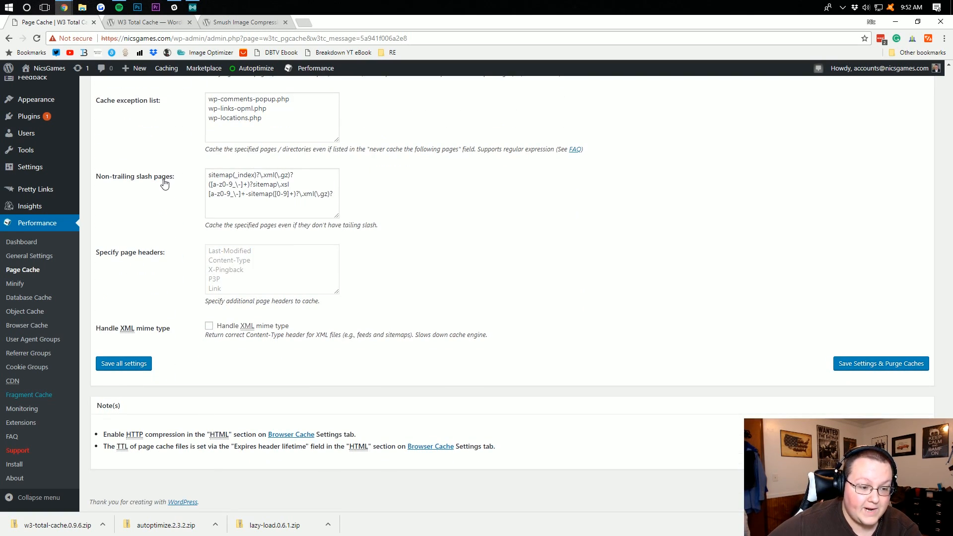
{"action": "scroll", "scroll_direction": "up", "scroll_amount": 3}
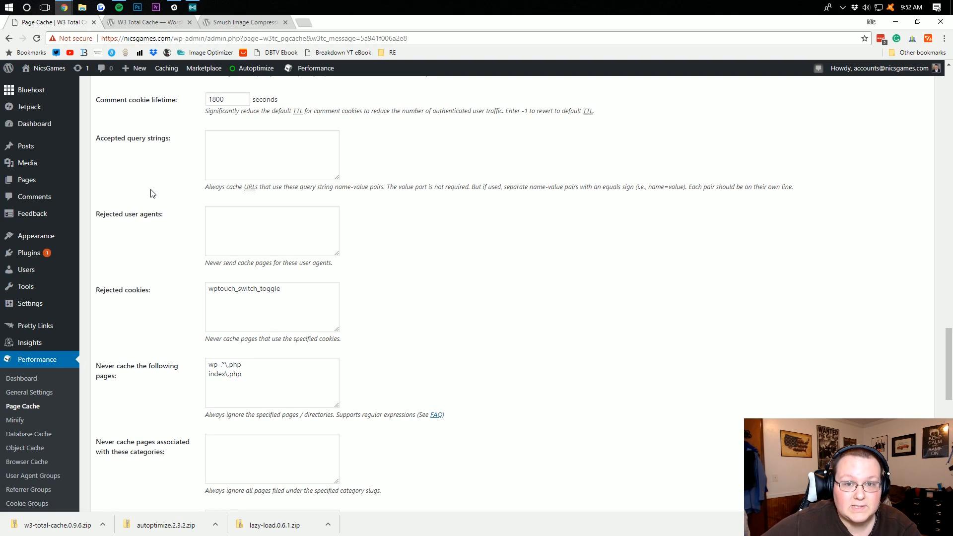
{"action": "mouse_move", "coordinate": [90, 344]}
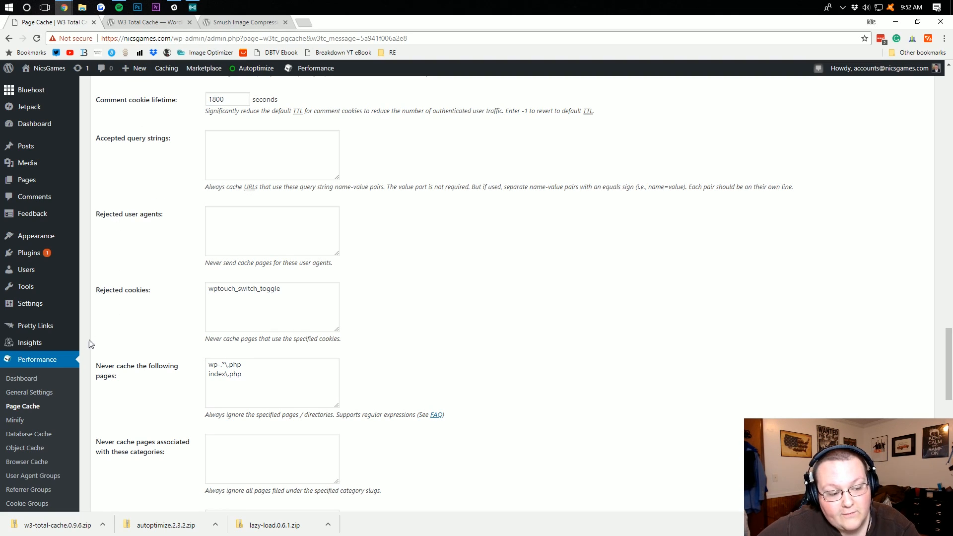
{"action": "scroll", "scroll_direction": "down", "scroll_amount": 3}
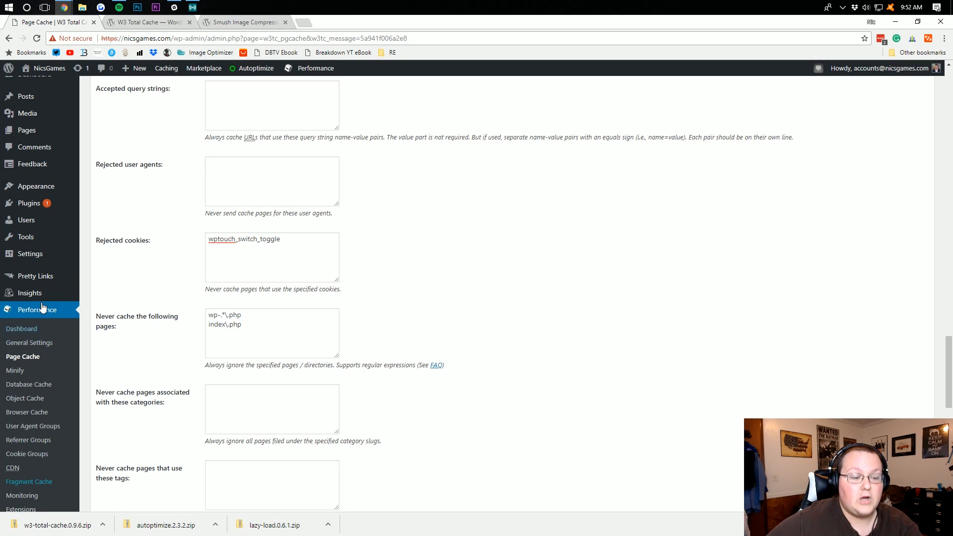
{"action": "mouse_move", "coordinate": [22, 357]}
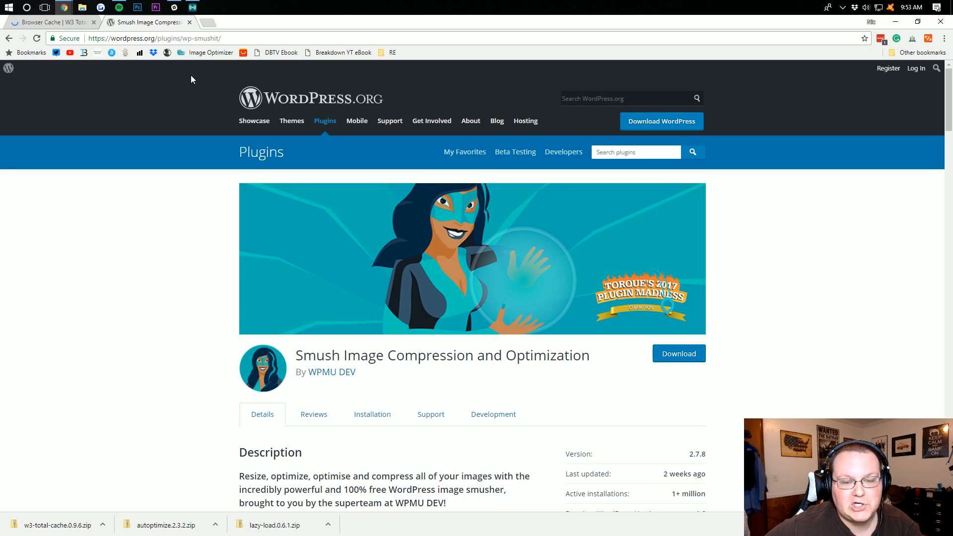
Step: Download the Smush Image Compression and Optimization 2.7.8 plugin zip
{"action": "left_click", "coordinate": [678, 354]}
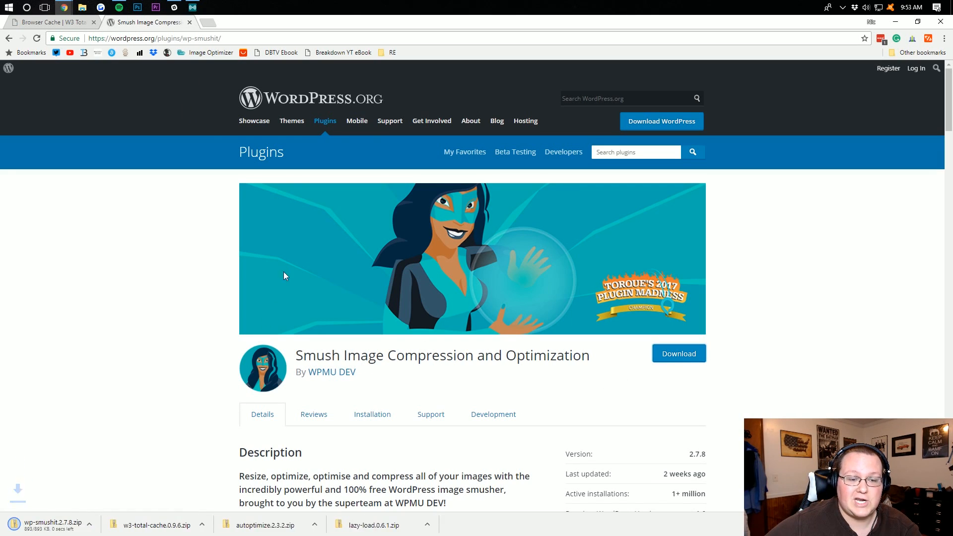
{"action": "mouse_move", "coordinate": [95, 474]}
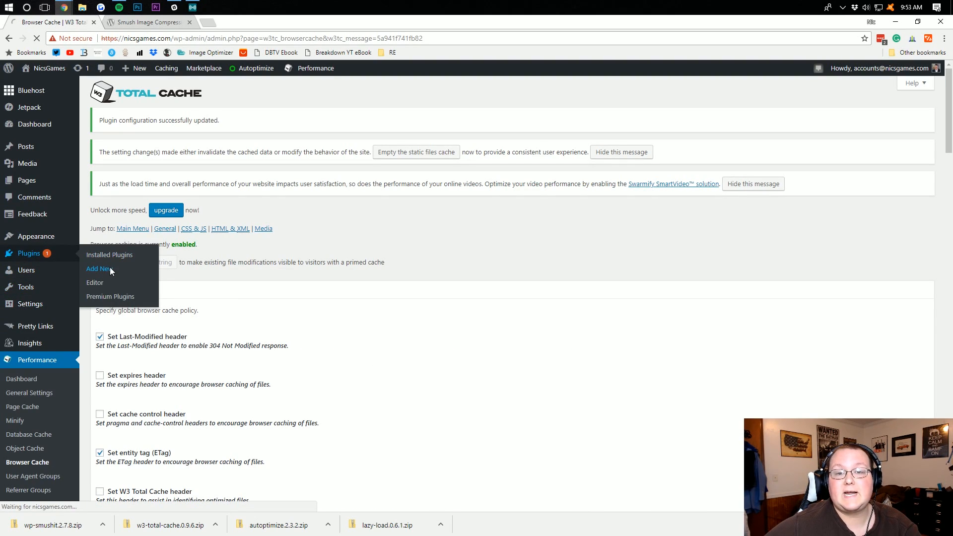
Step: Upload wp-smushit.2.7.8.zip as a new plugin and activate WP Smush
{"action": "left_click", "coordinate": [97, 269]}
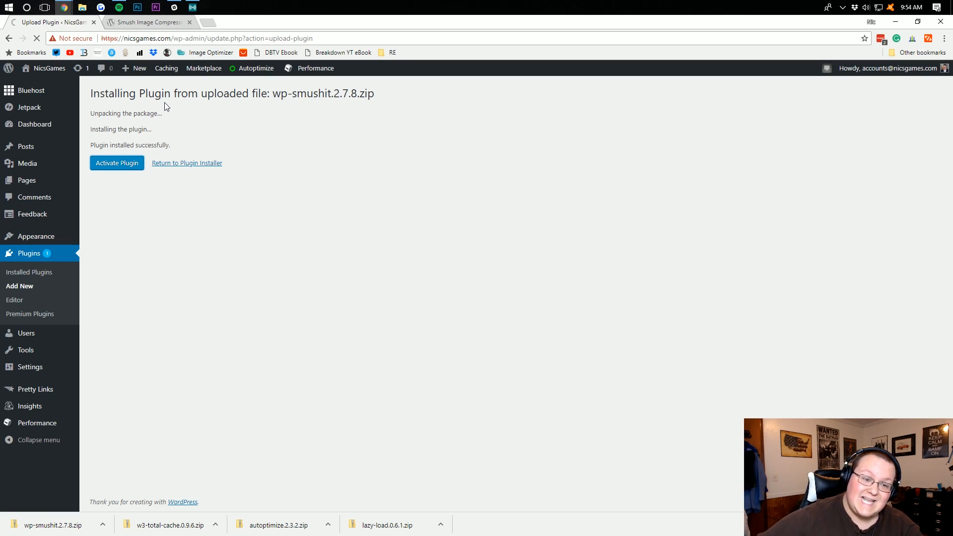
{"action": "left_click", "coordinate": [117, 163]}
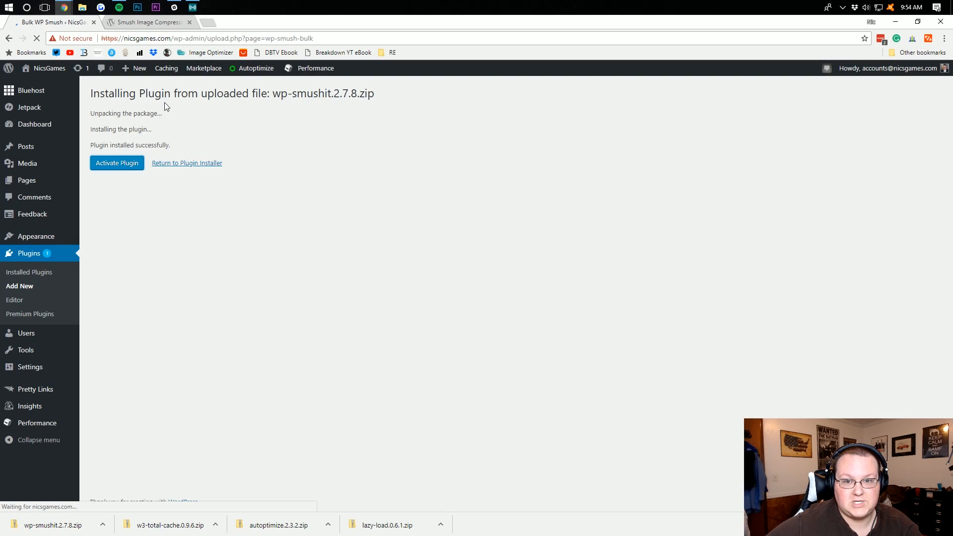
{"action": "left_click", "coordinate": [117, 163]}
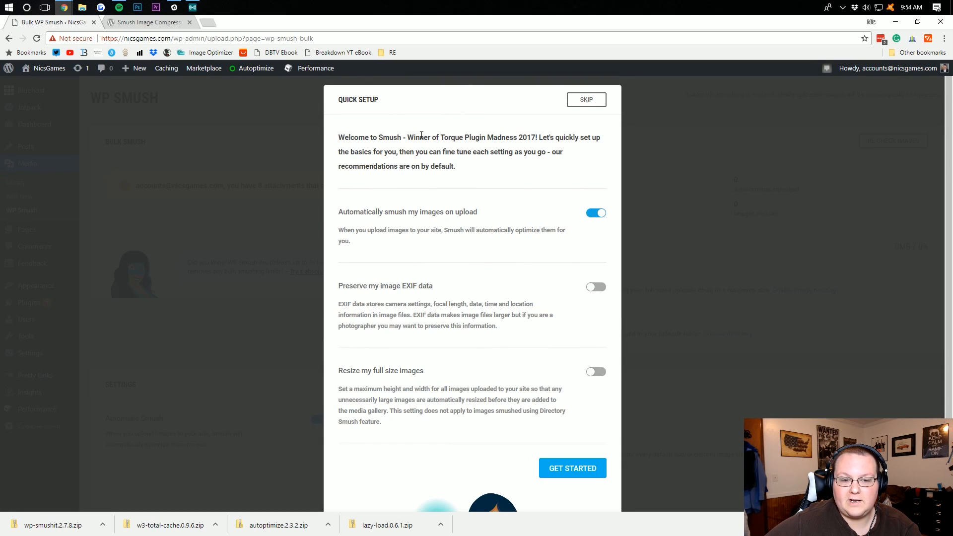
{"action": "scroll", "scroll_direction": "down", "scroll_amount": 3}
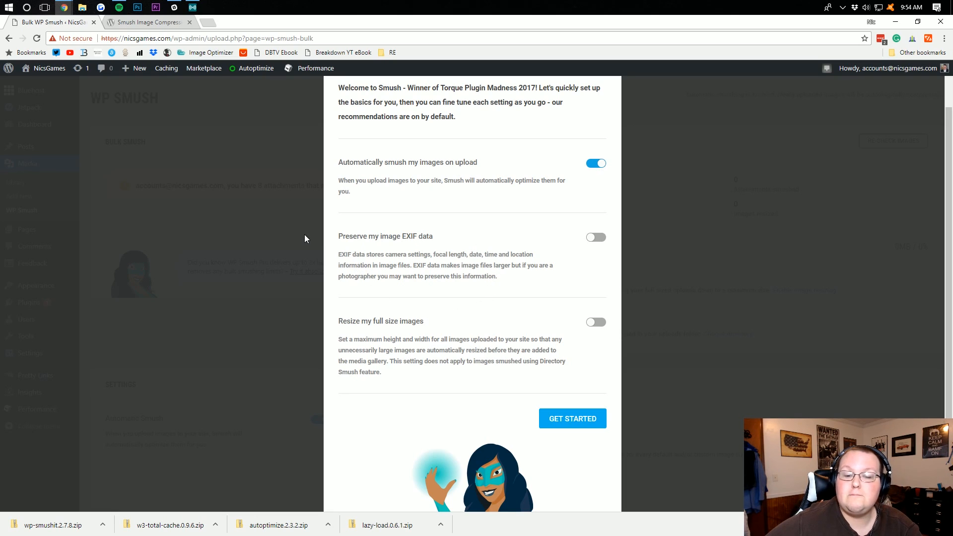
{"action": "mouse_move", "coordinate": [415, 242]}
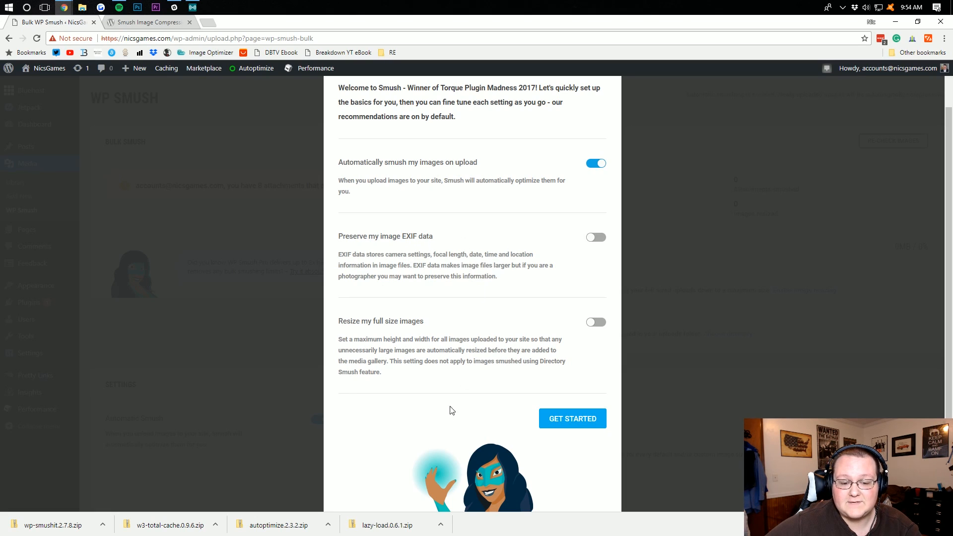
Step: Finish the Smush Quick Setup dialog keeping the default options
{"action": "scroll", "scroll_direction": "down", "scroll_amount": 3}
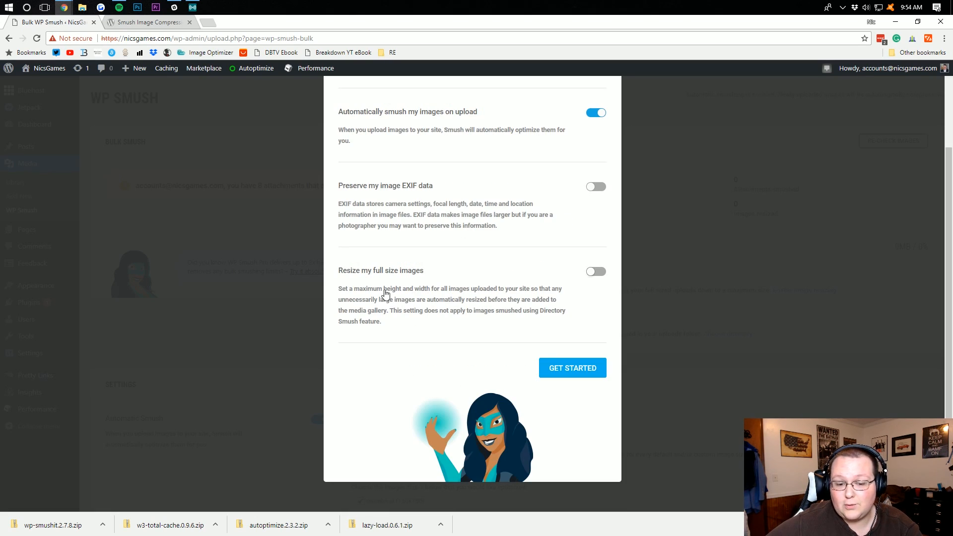
{"action": "left_click", "coordinate": [572, 368]}
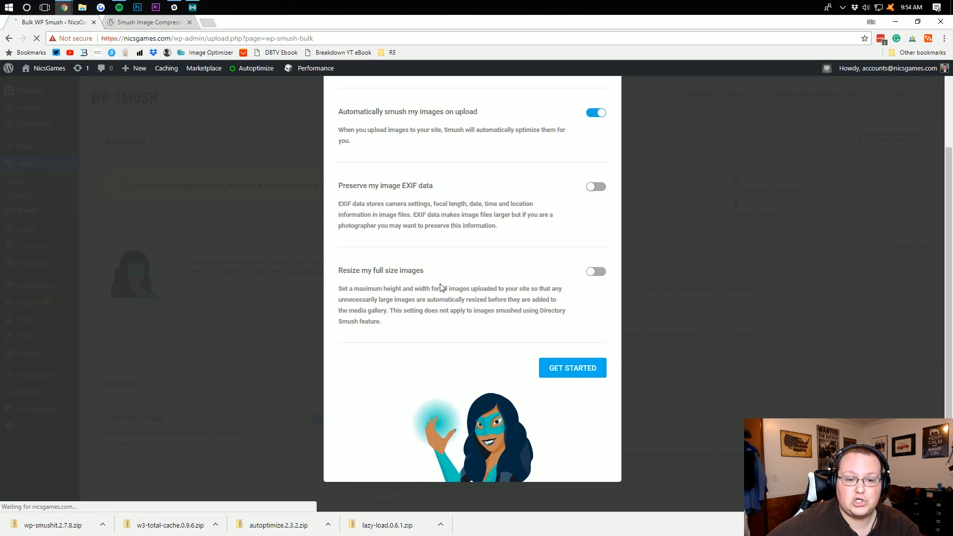
{"action": "left_click", "coordinate": [571, 368]}
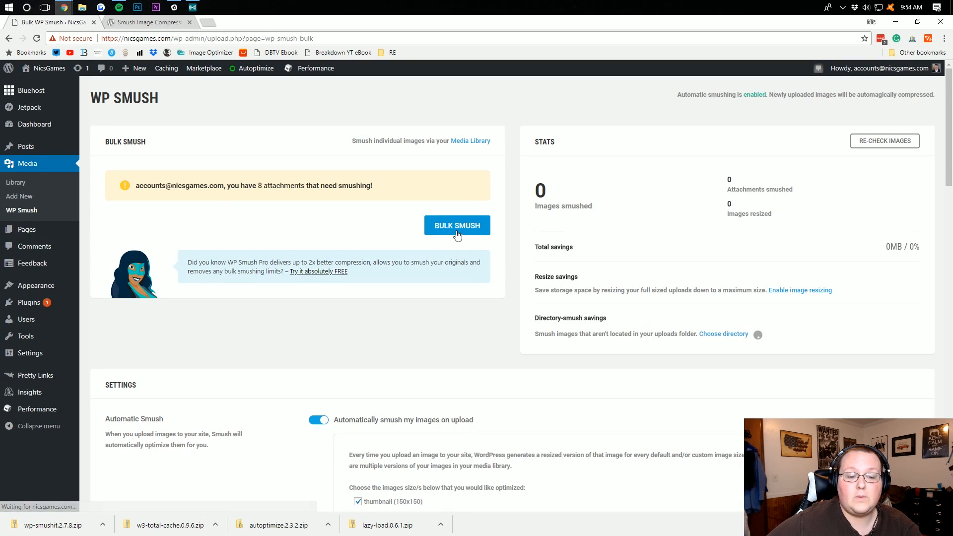
Step: Start a Bulk Smush run on the 8 attachments needing compression
{"action": "left_click", "coordinate": [456, 225]}
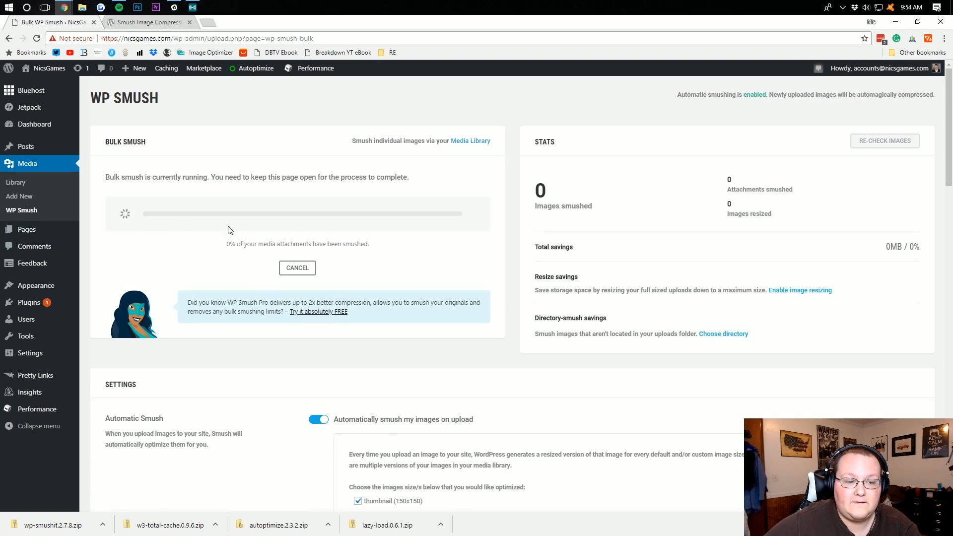
{"action": "mouse_move", "coordinate": [435, 228]}
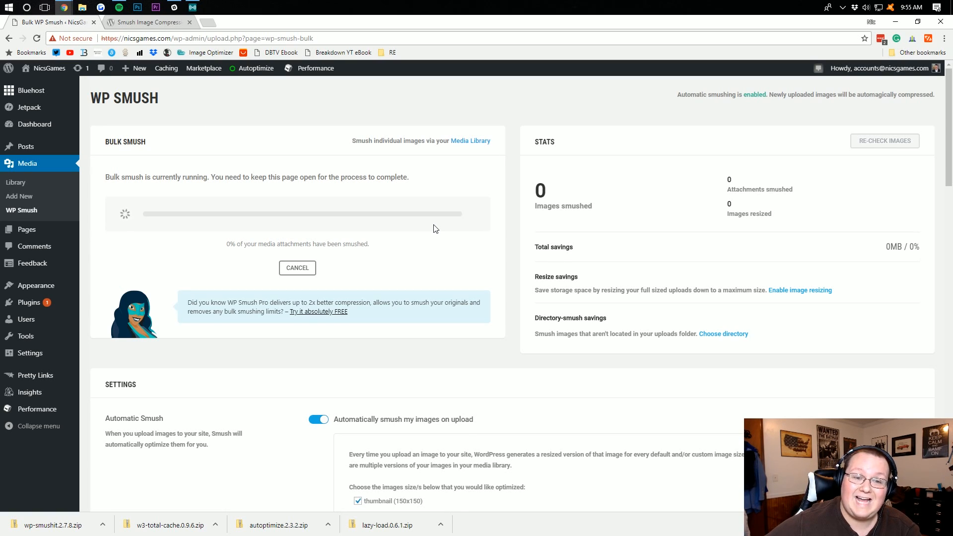
{"action": "mouse_move", "coordinate": [175, 58]}
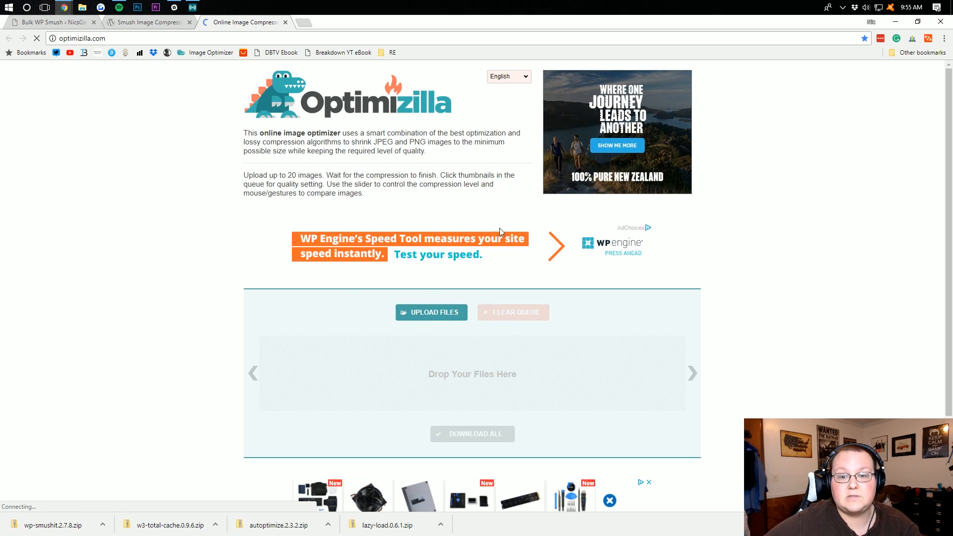
{"action": "mouse_move", "coordinate": [408, 340]}
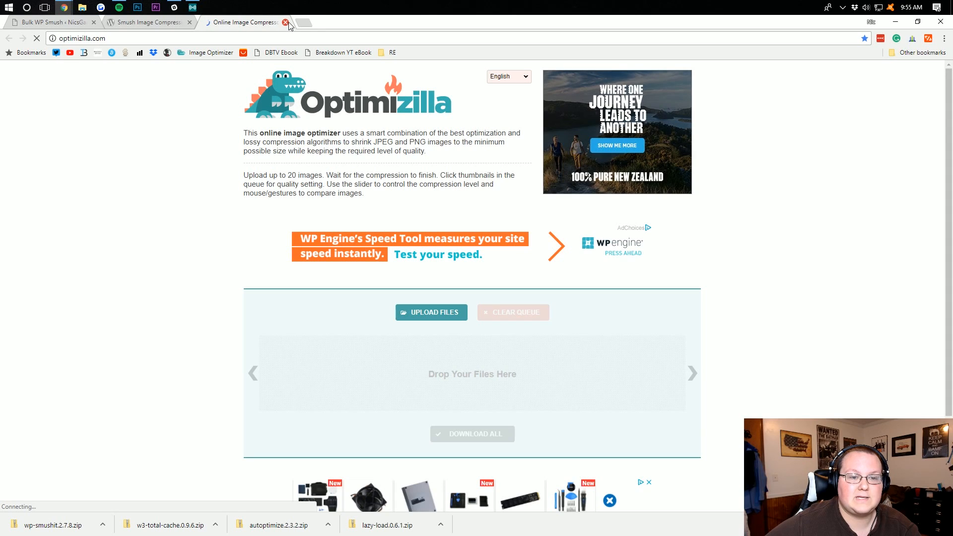
{"action": "left_click", "coordinate": [285, 23]}
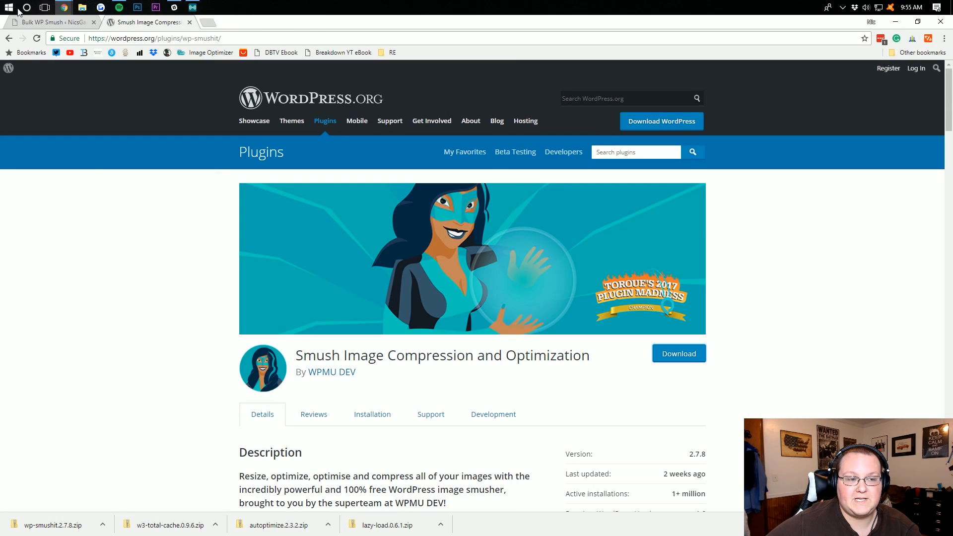
{"action": "left_click", "coordinate": [52, 23]}
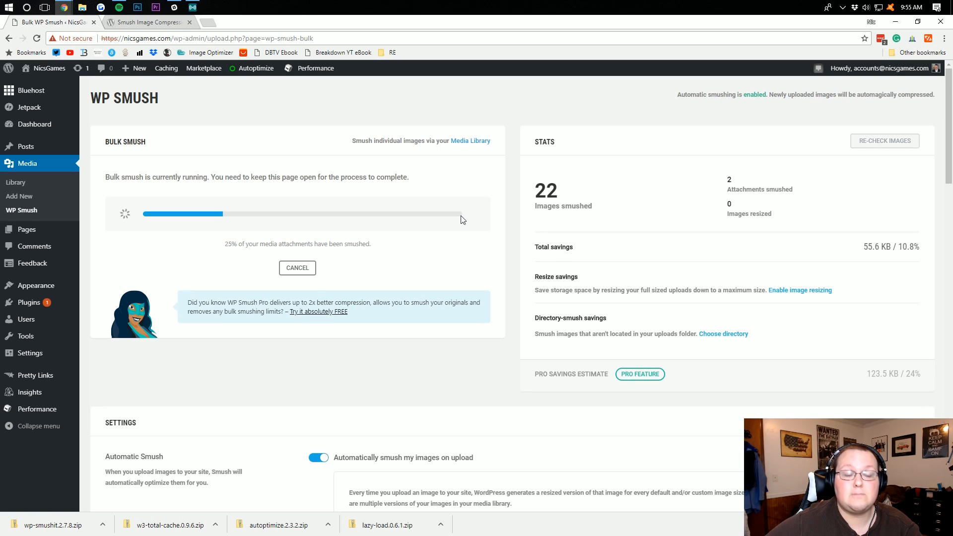
{"action": "mouse_move", "coordinate": [415, 201]}
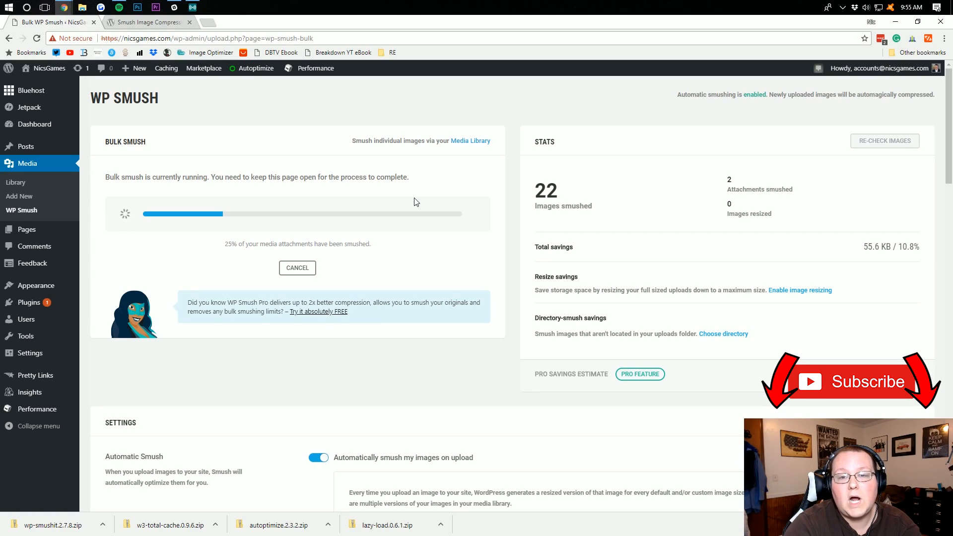
Step: Open the WordPress Dashboard in a new tab while bulk smush continues at 25%
{"action": "left_click", "coordinate": [146, 22]}
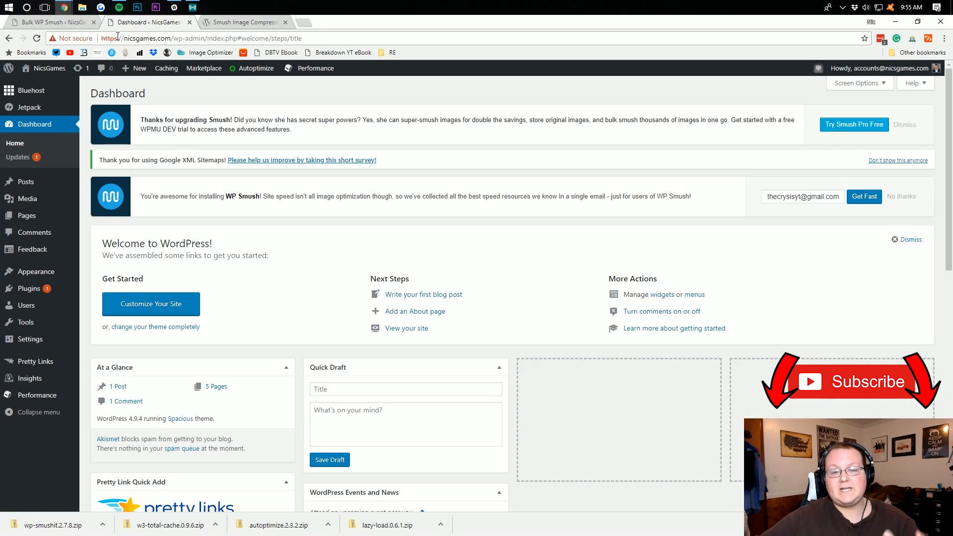